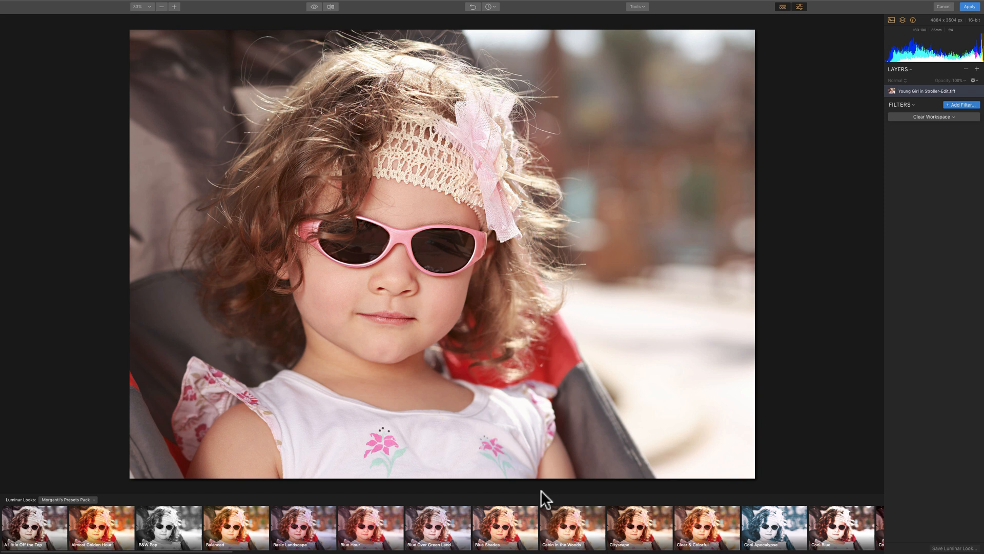
mouse_move(525, 530)
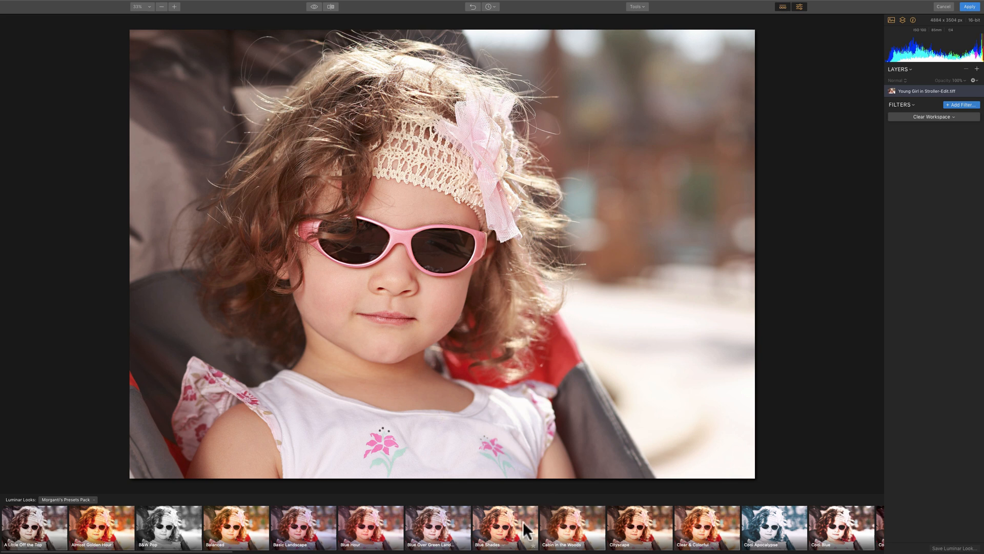
mouse_move(792, 20)
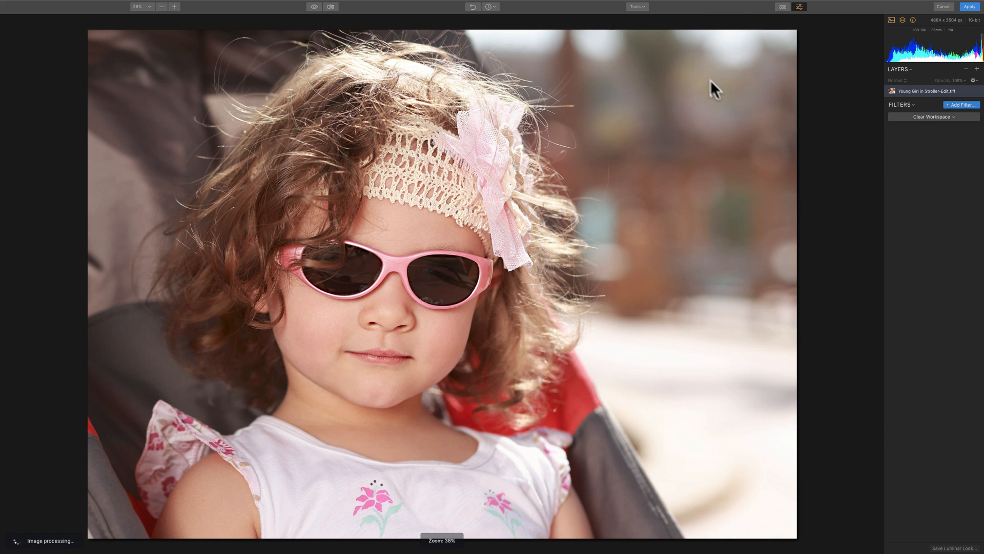
mouse_move(741, 121)
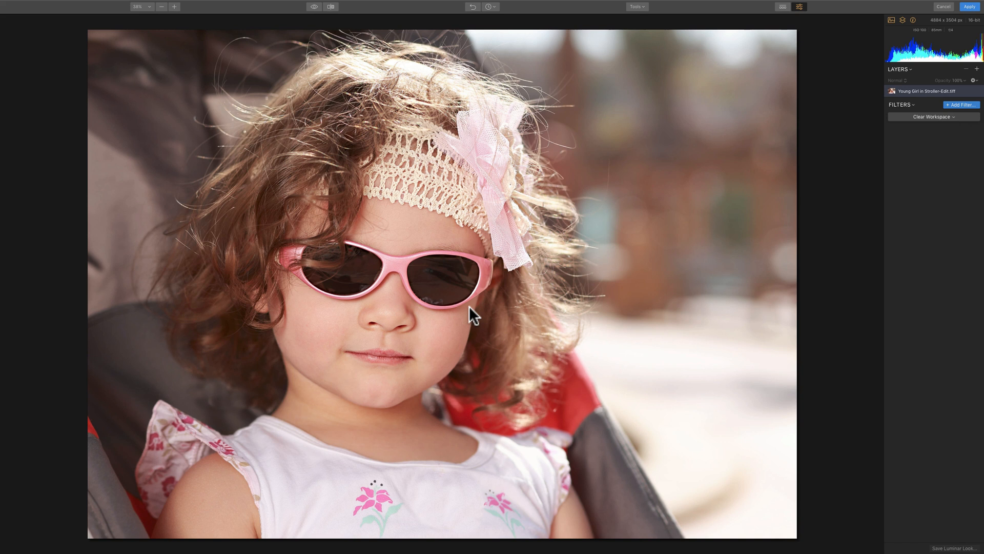
mouse_move(847, 210)
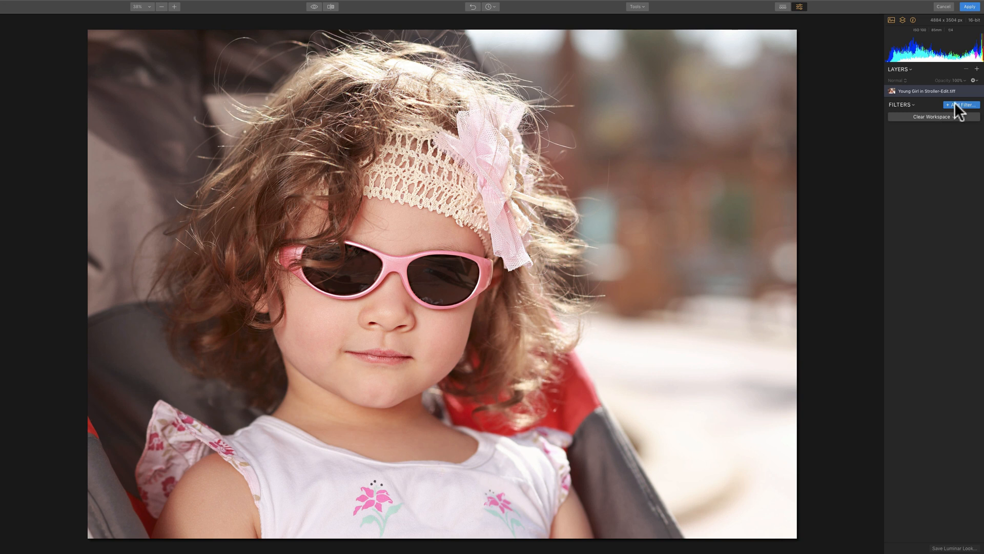
Step: Add a Saturation / Vibrance filter, lowering saturation to -13 and vibrance to -10
click(959, 104)
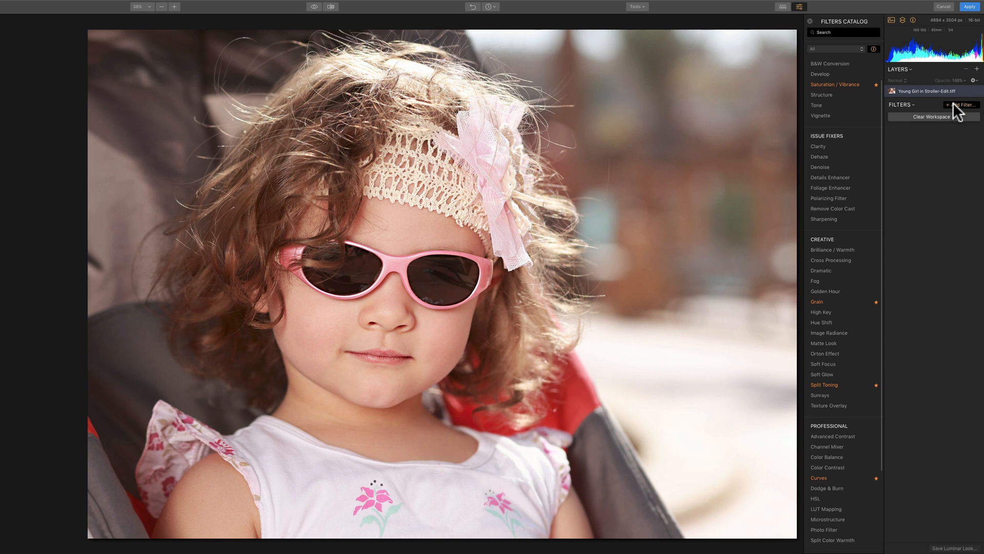
click(834, 84)
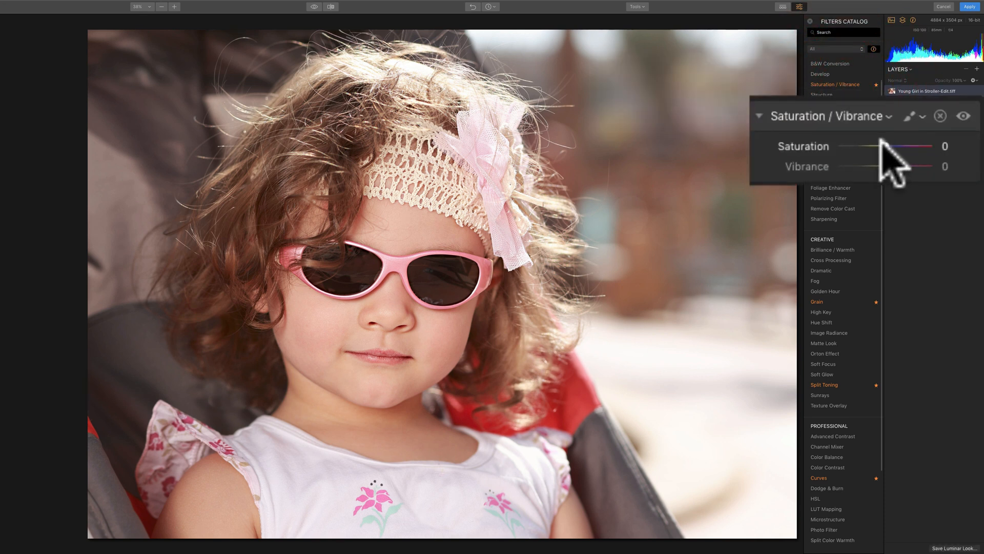
drag(907, 145, 875, 146)
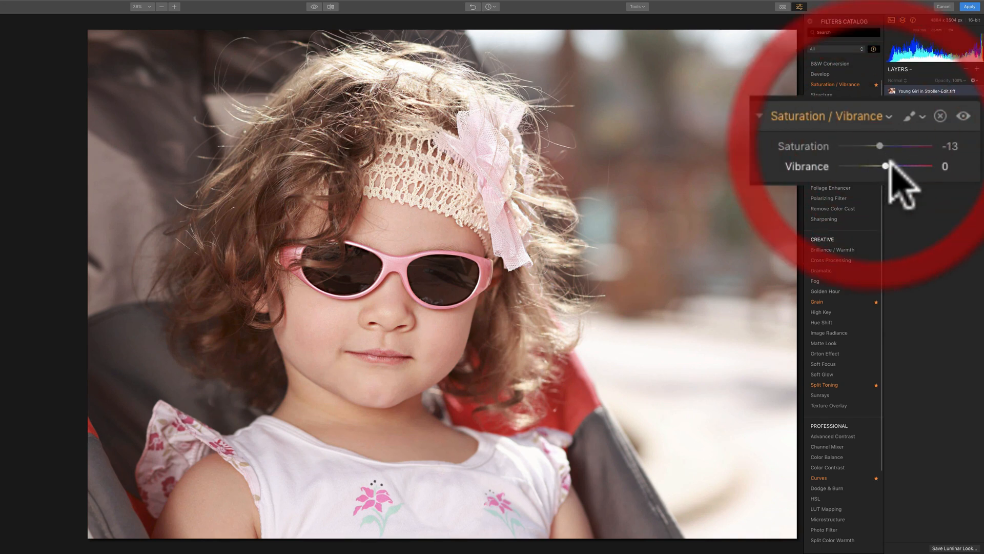
drag(885, 165, 879, 165)
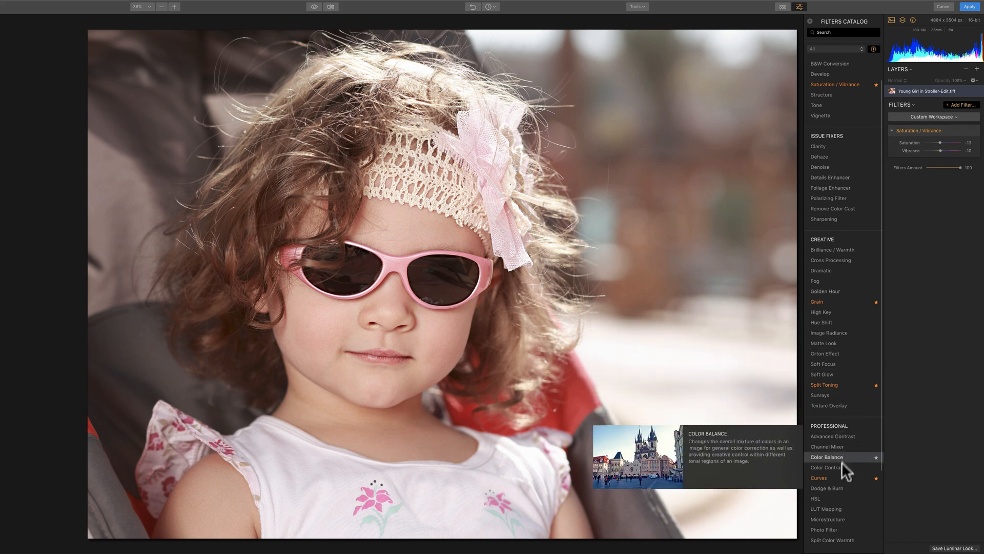
mouse_move(818, 477)
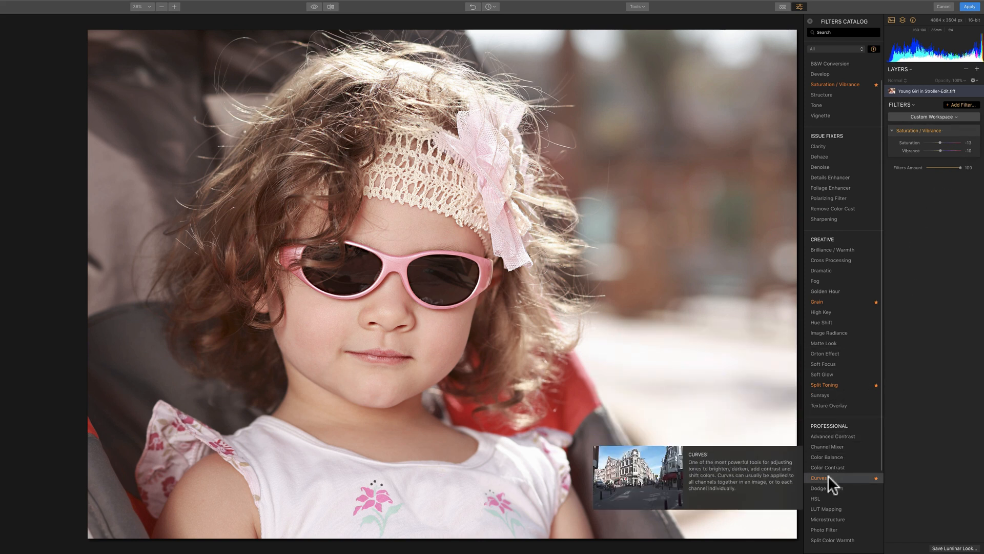
Step: Add Curves with the black point lifted and the white point pulled down for a faded tone
click(819, 478)
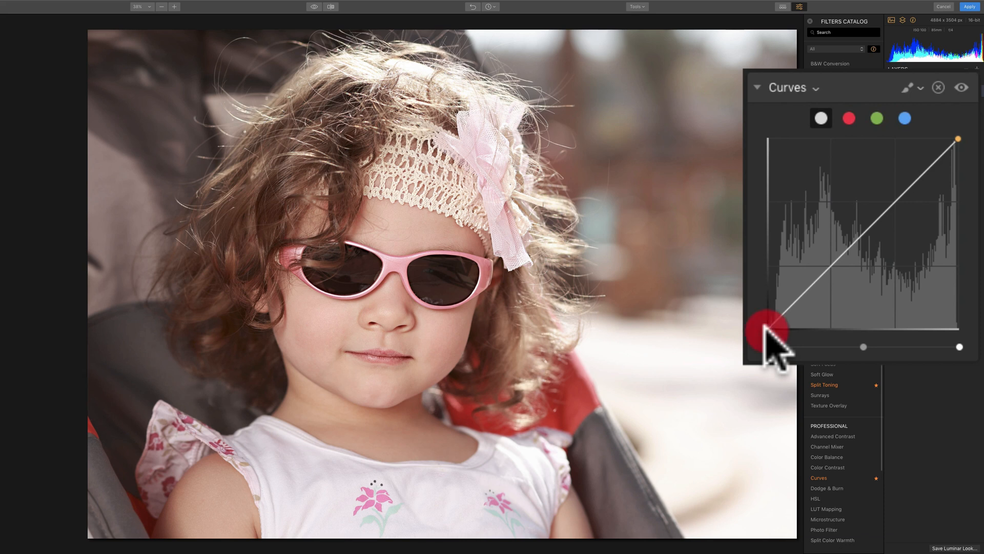
drag(768, 330, 762, 313)
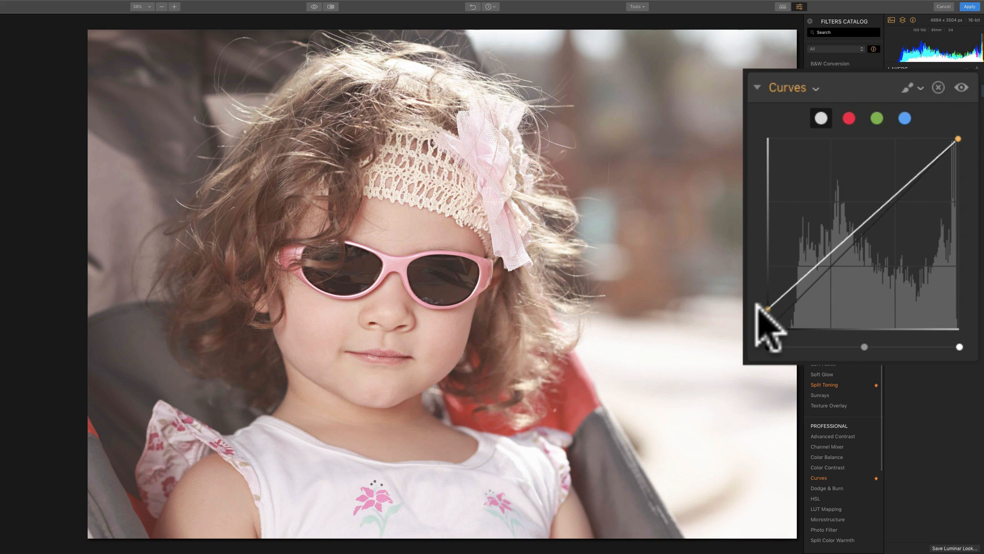
click(821, 119)
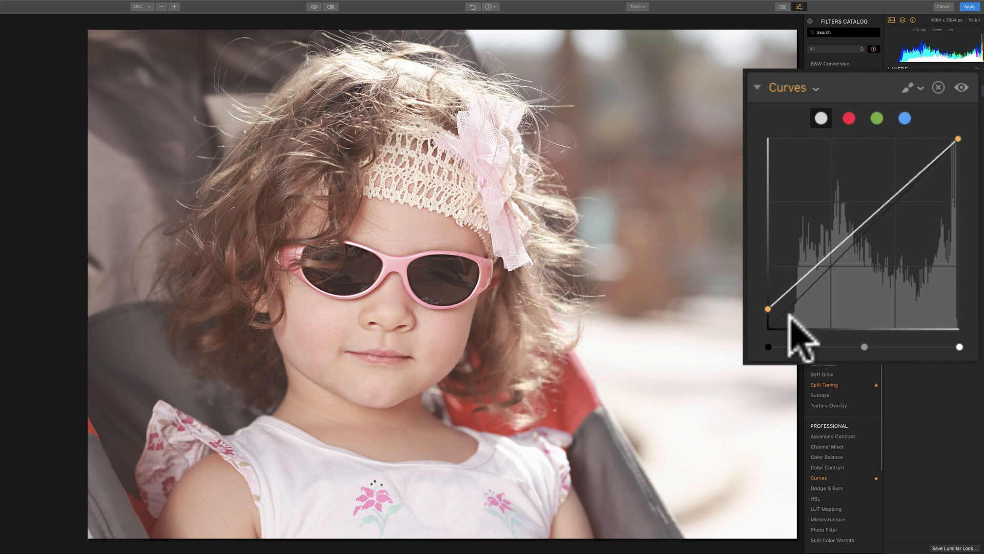
mouse_move(957, 137)
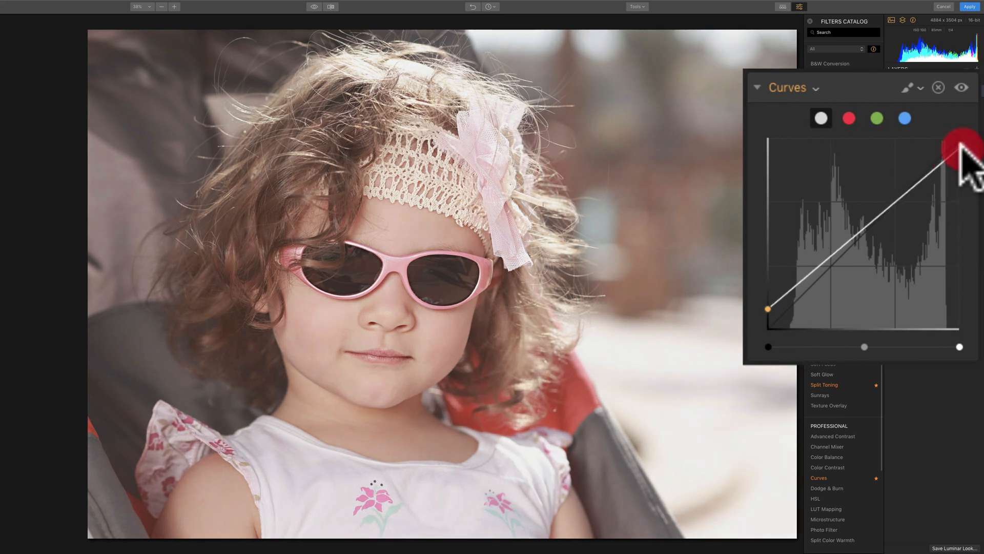
drag(954, 147, 941, 153)
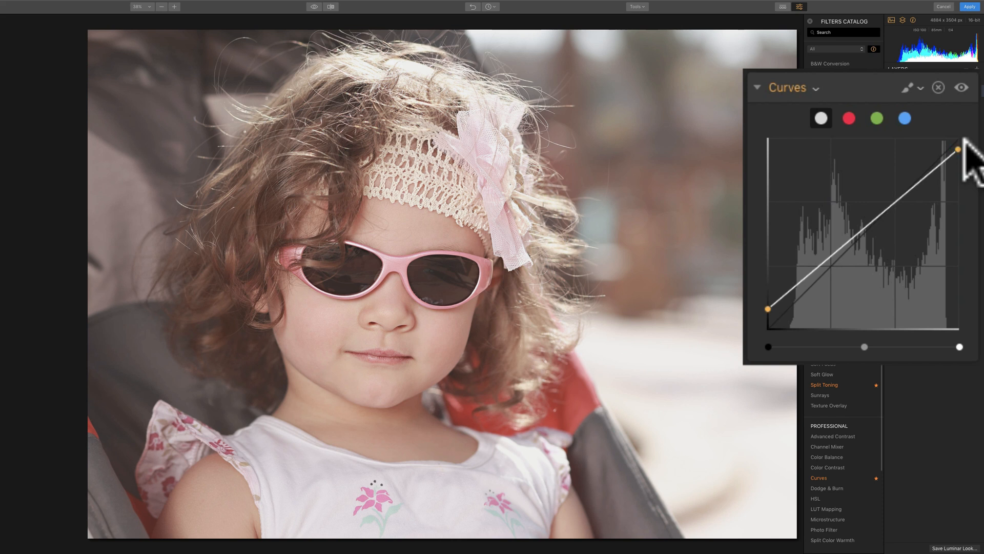
mouse_move(891, 260)
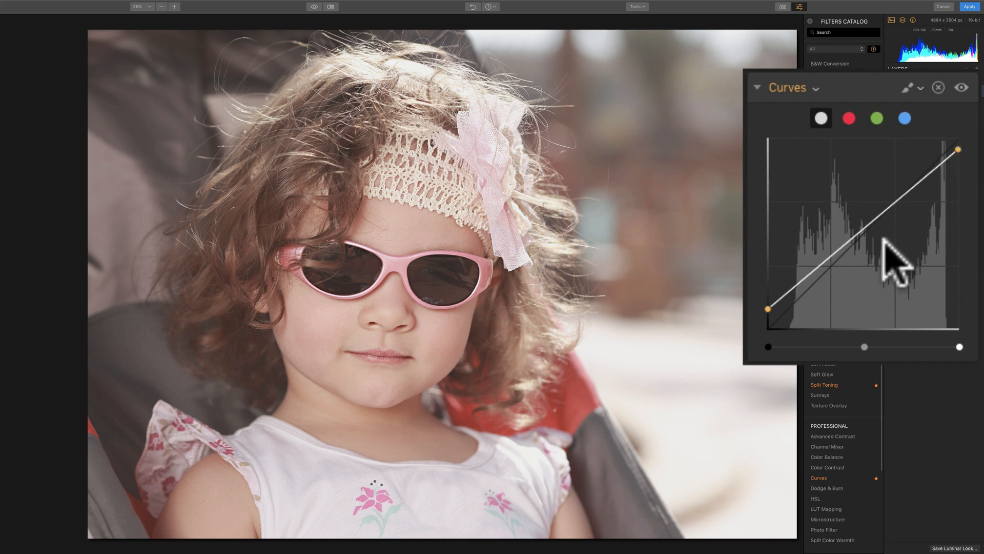
mouse_move(828, 307)
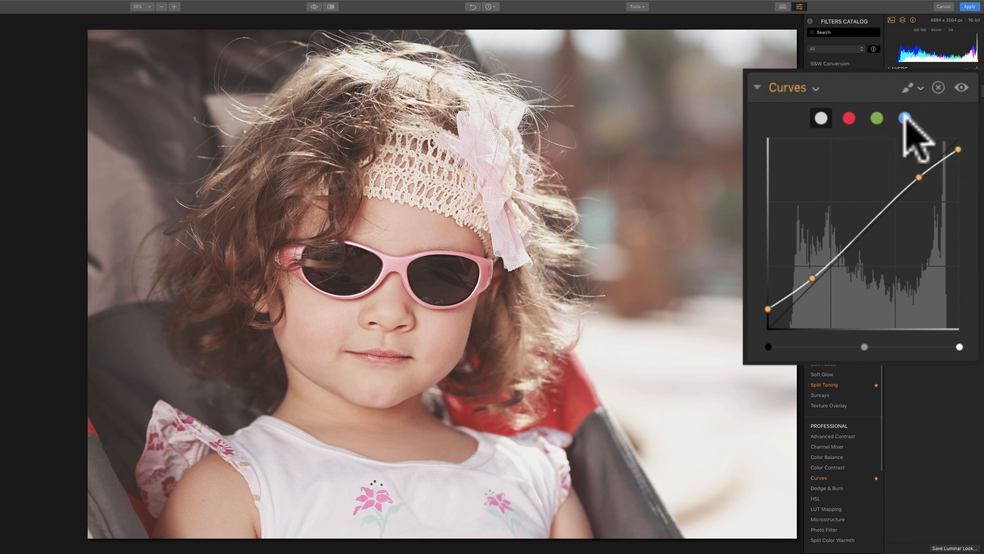
Step: On the blue channel curve, lift the black point and bend the lower and upper sections
click(904, 117)
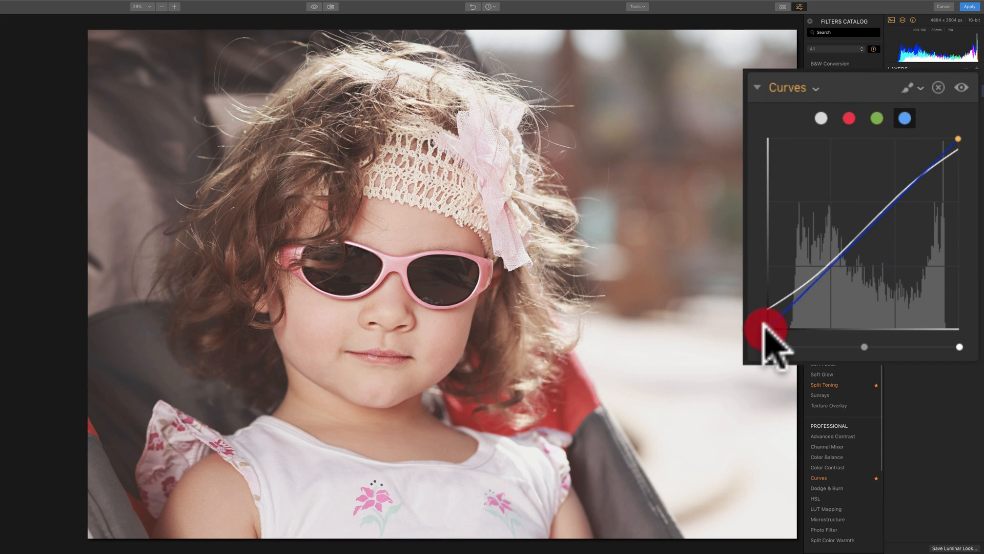
drag(766, 331, 762, 318)
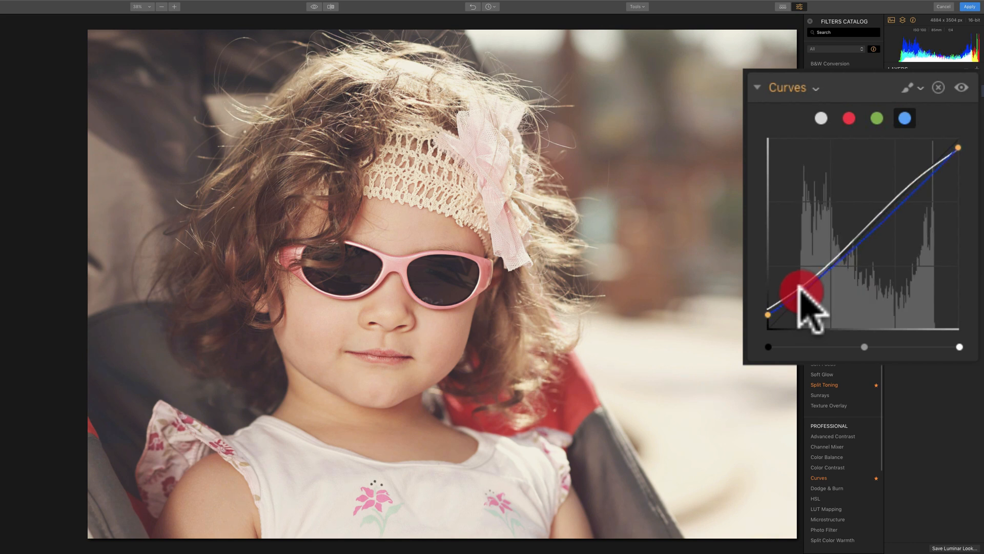
drag(803, 291, 903, 201)
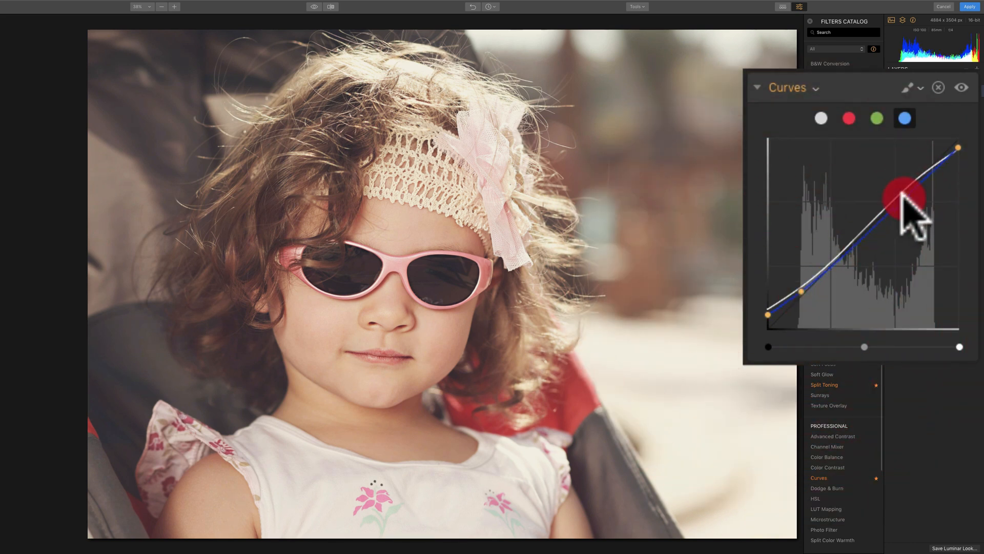
drag(903, 198, 897, 195)
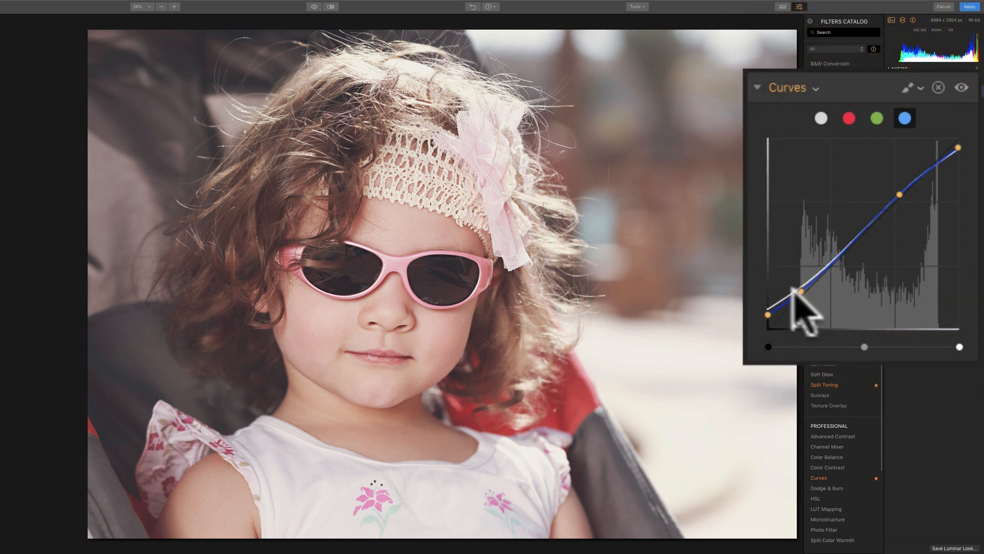
mouse_move(847, 295)
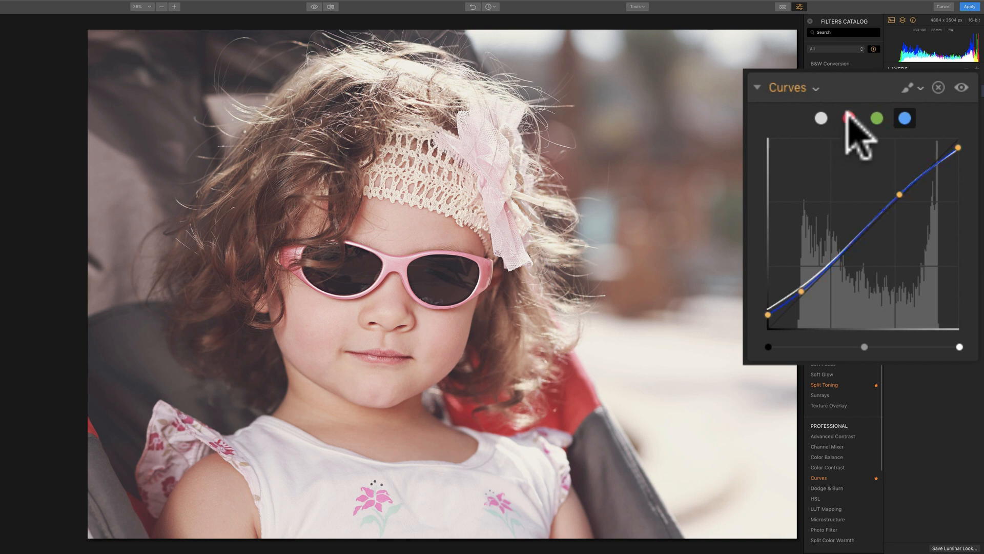
Step: Reshape the red channel curve, bending it upward through the shadows
click(849, 118)
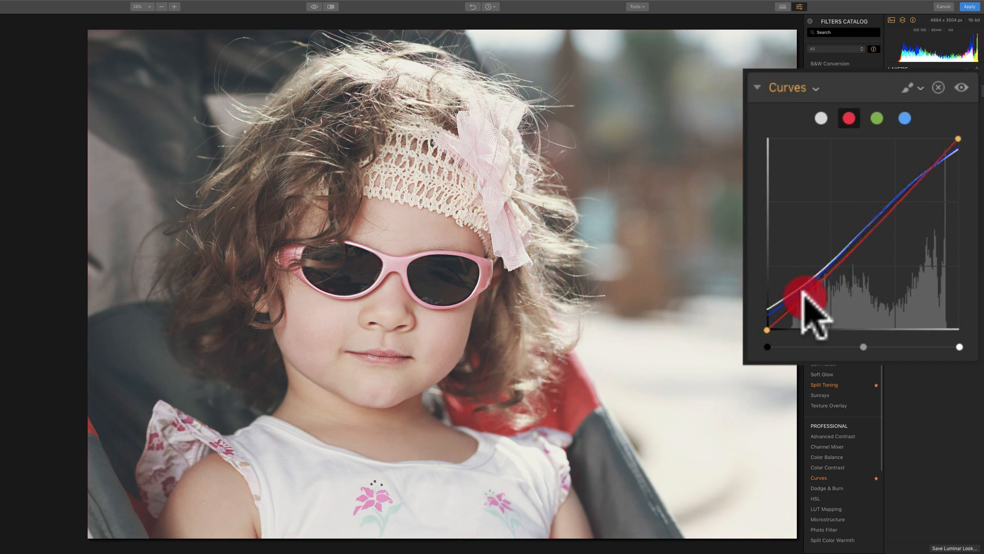
drag(803, 302, 929, 195)
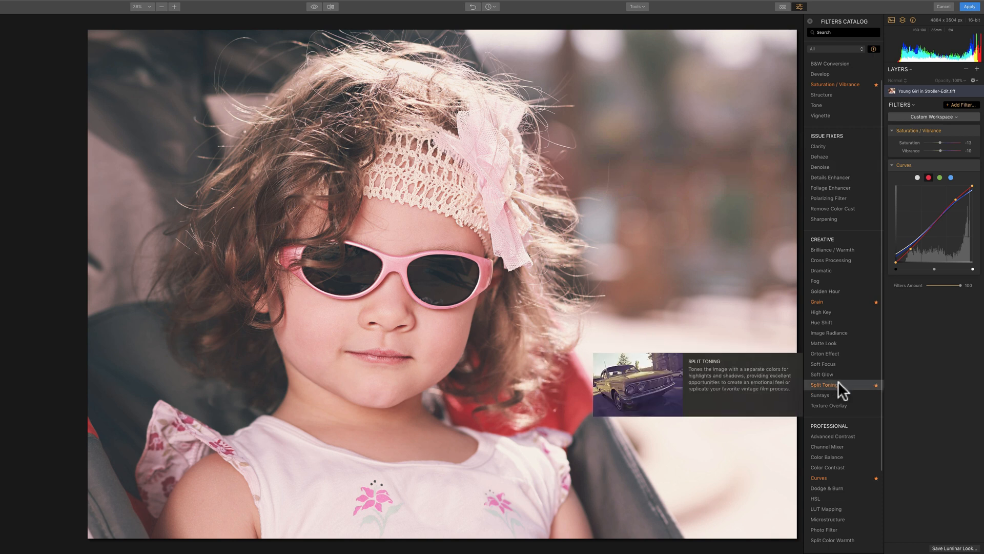
Step: Add Split Toning and set the highlight tint to hue 50, saturation 11
click(824, 383)
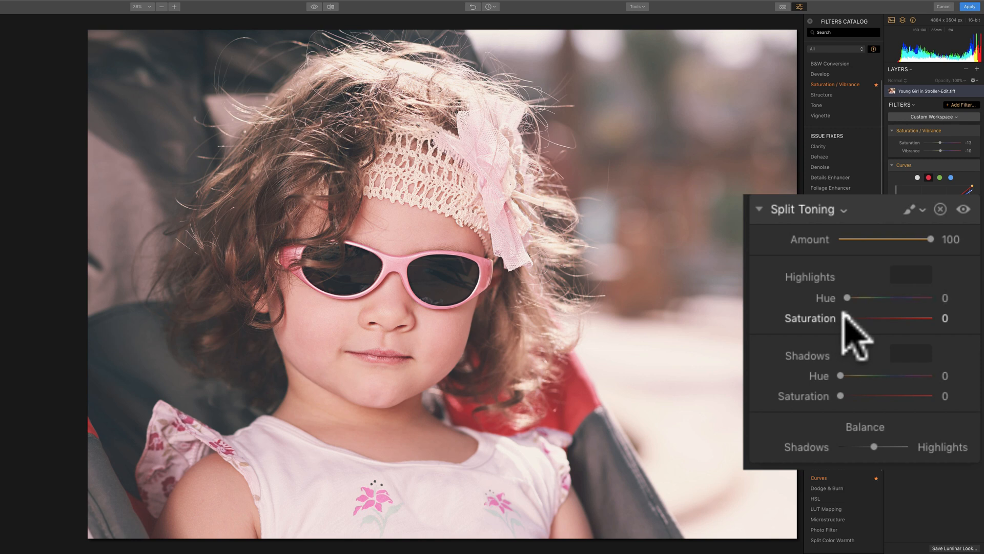
drag(846, 318, 888, 319)
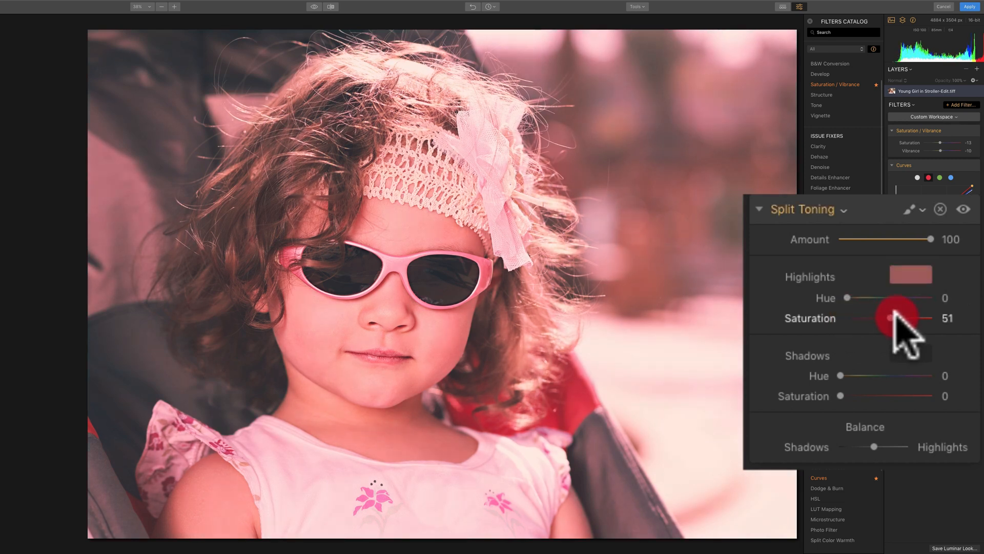
drag(900, 319, 894, 318)
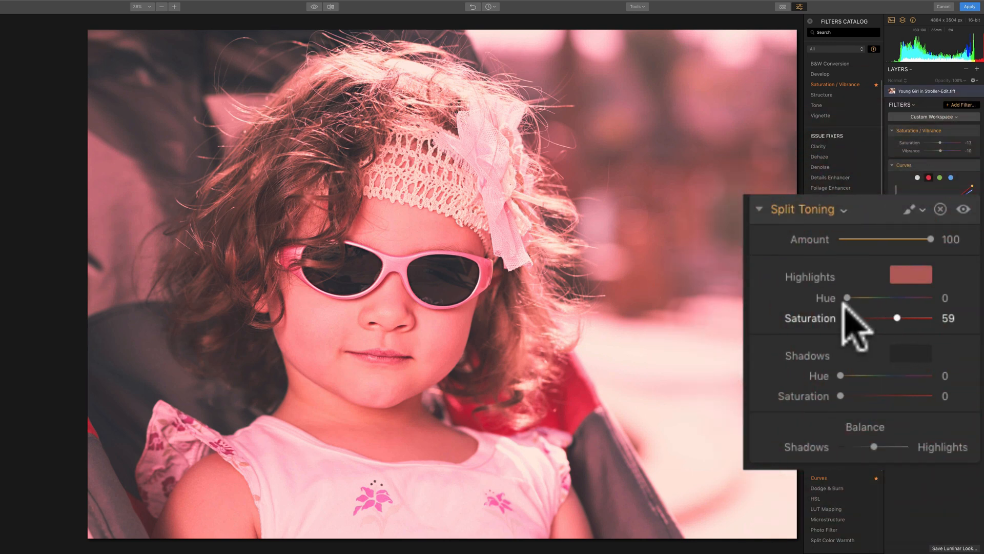
drag(847, 297, 863, 297)
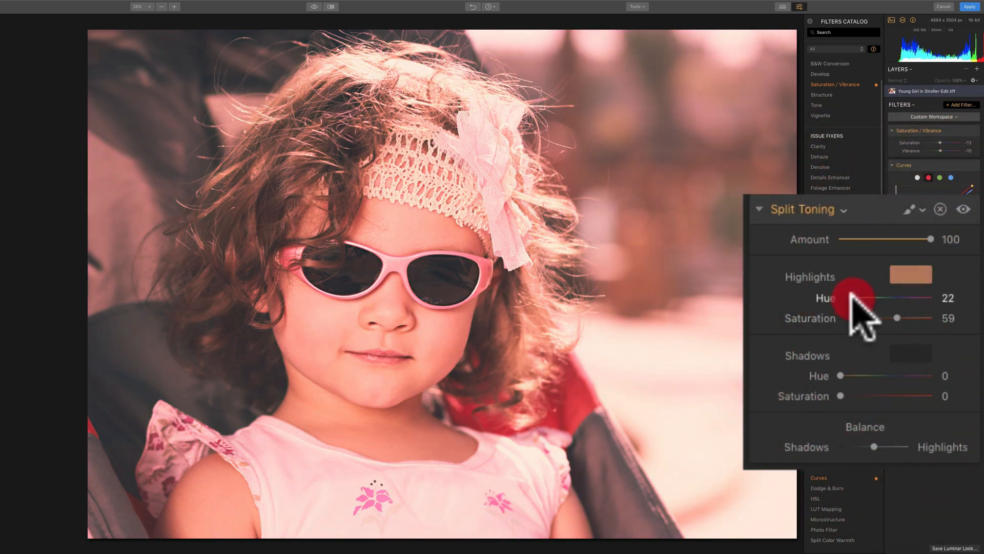
drag(847, 298, 854, 299)
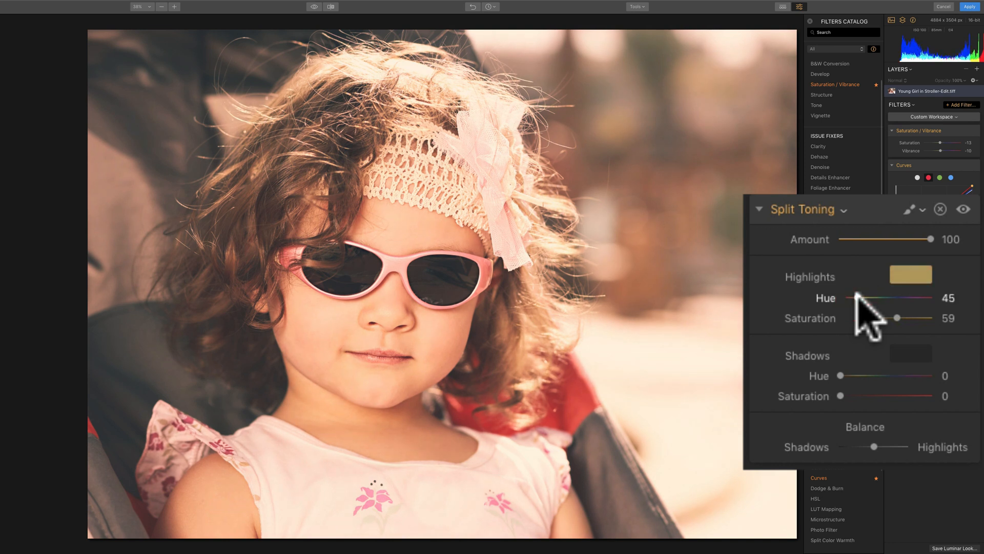
drag(849, 297, 860, 297)
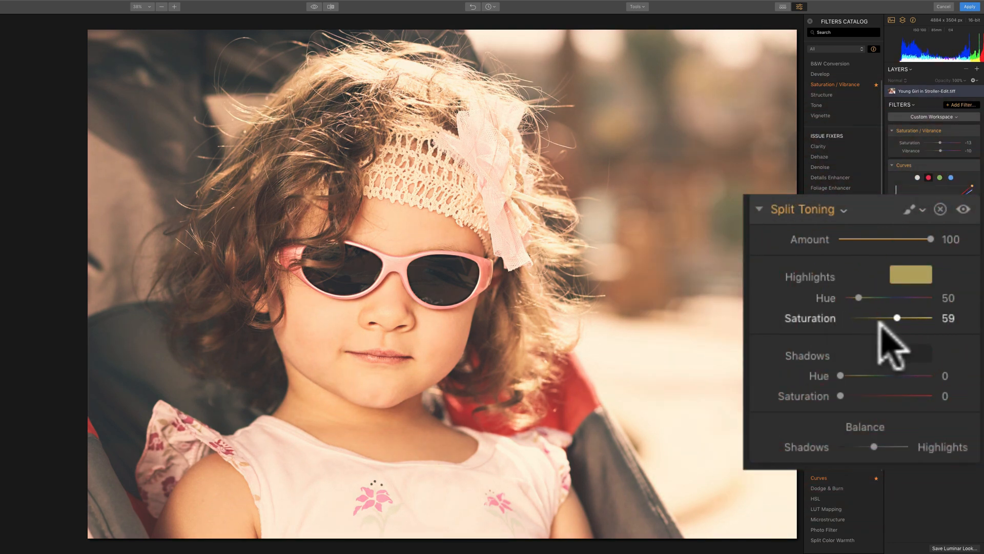
drag(897, 318, 888, 318)
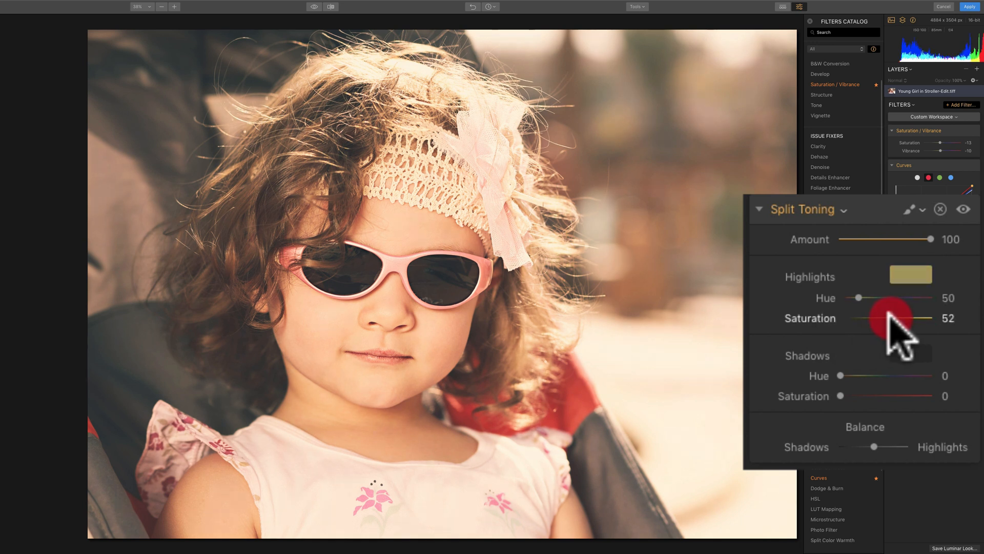
drag(888, 318, 860, 318)
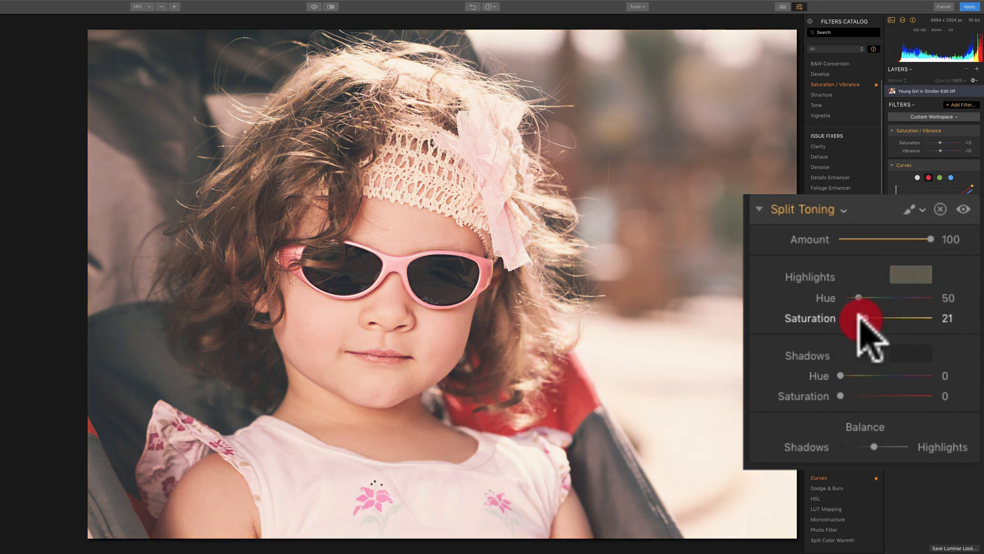
drag(863, 318, 859, 319)
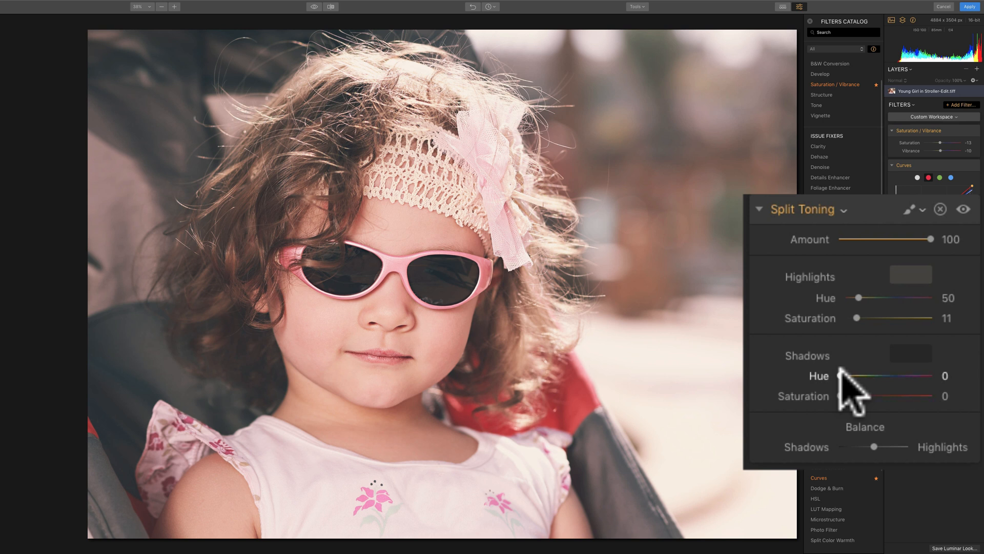
mouse_move(847, 389)
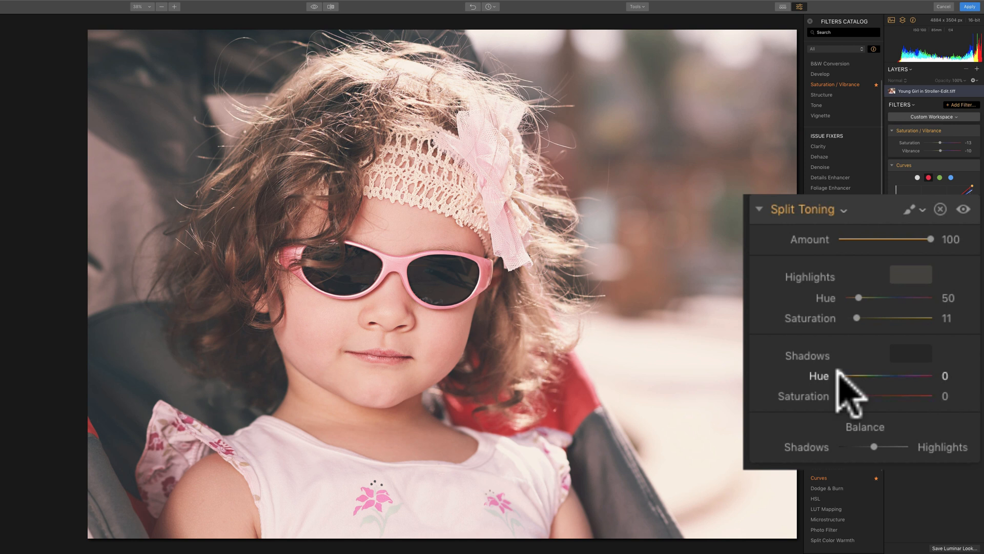
Step: Set the shadow tint to a blue hue of 251 with saturation 10
drag(859, 375, 903, 375)
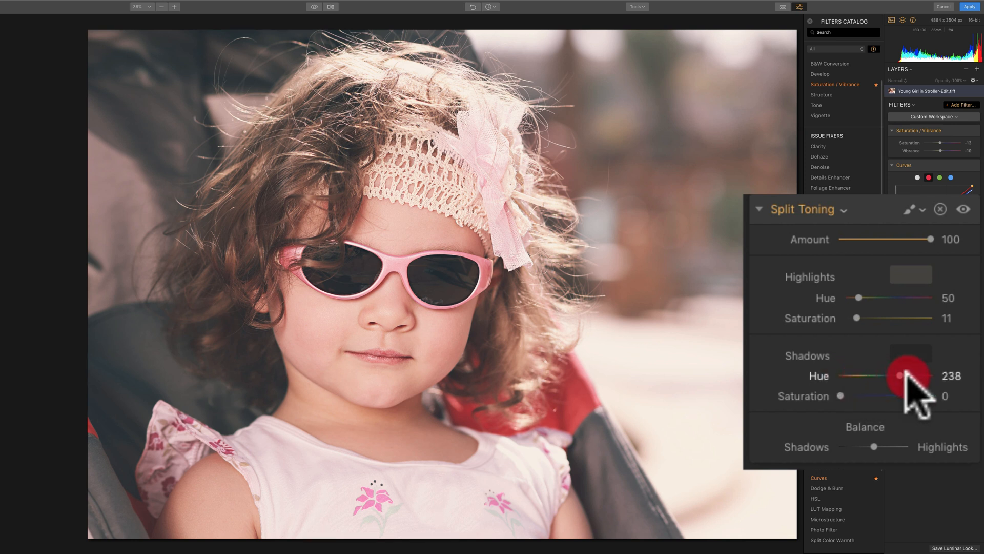
drag(899, 376, 904, 375)
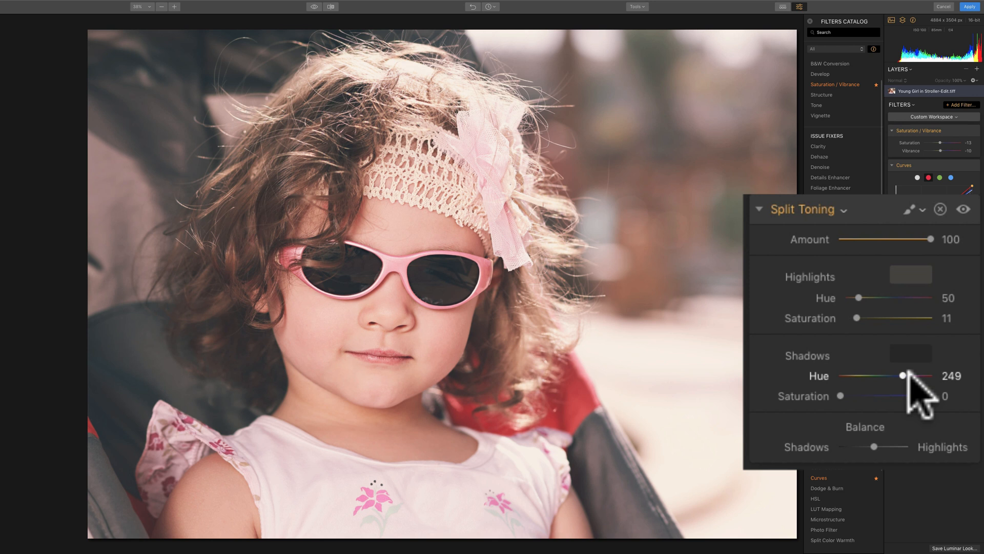
drag(902, 375, 904, 375)
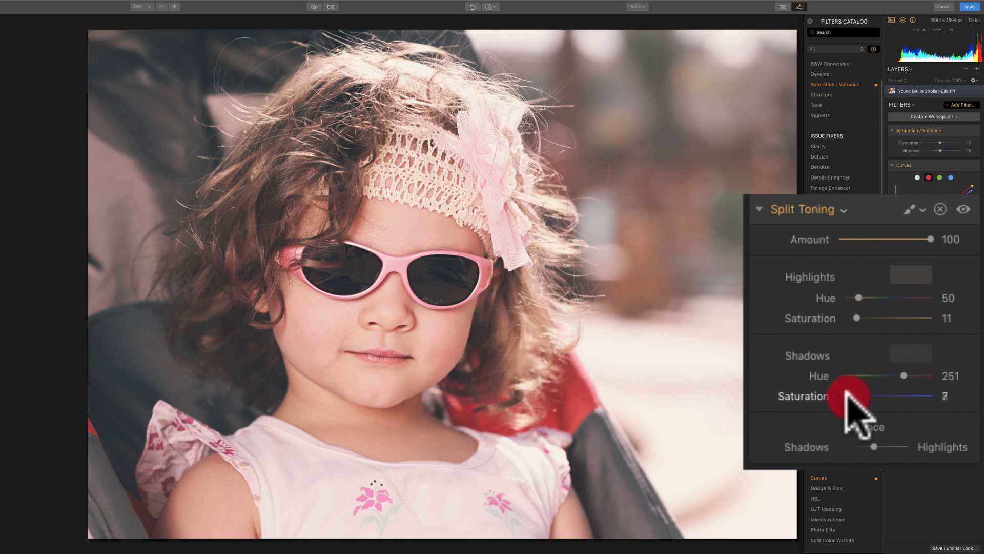
drag(850, 395, 866, 395)
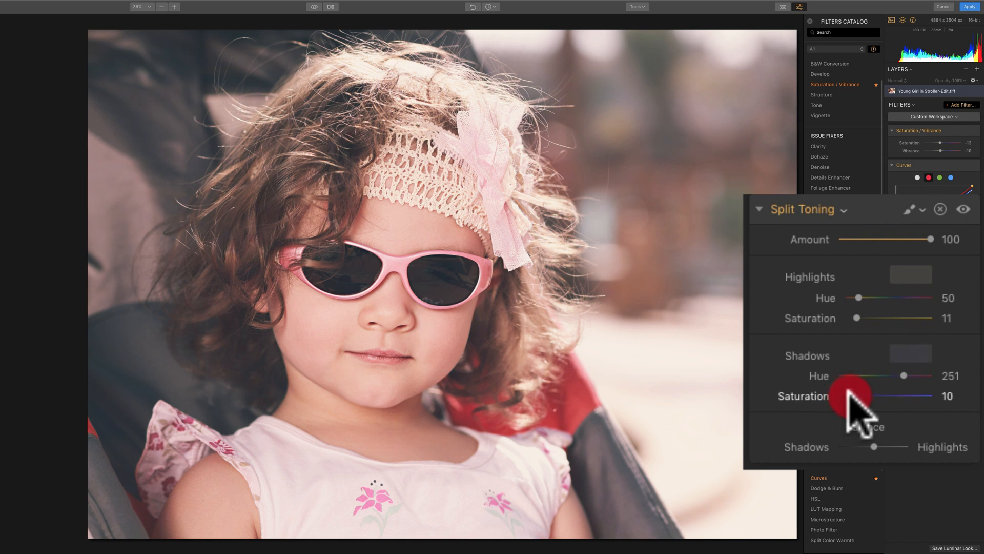
mouse_move(584, 229)
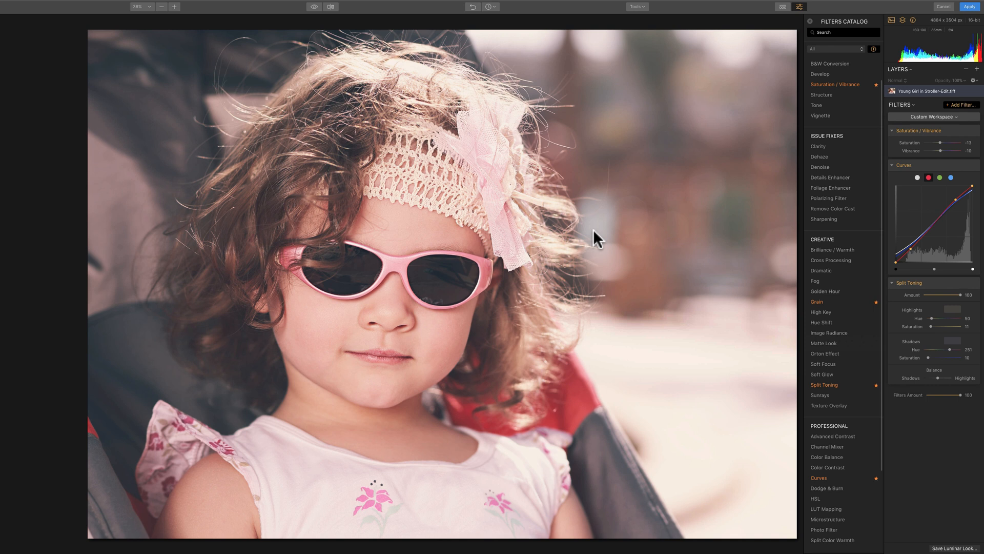
mouse_move(785, 318)
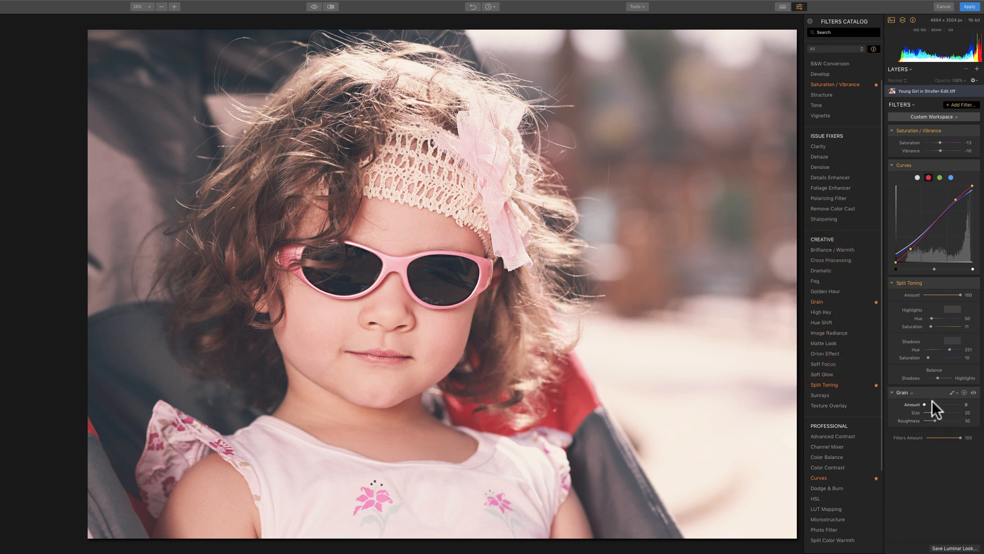
Step: Set the Grain amount to 15 and size to 44, keeping roughness at 30
drag(926, 404, 897, 399)
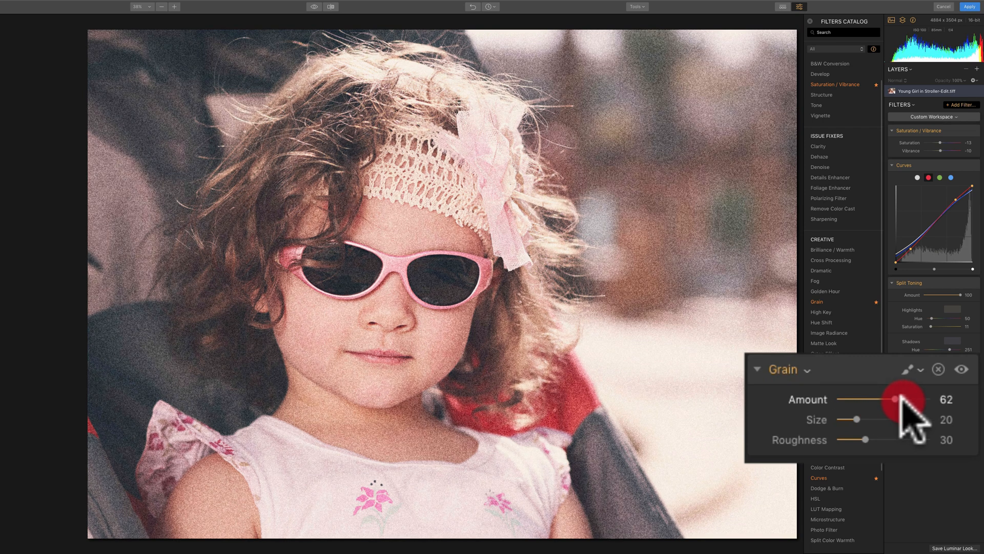
drag(914, 399, 875, 400)
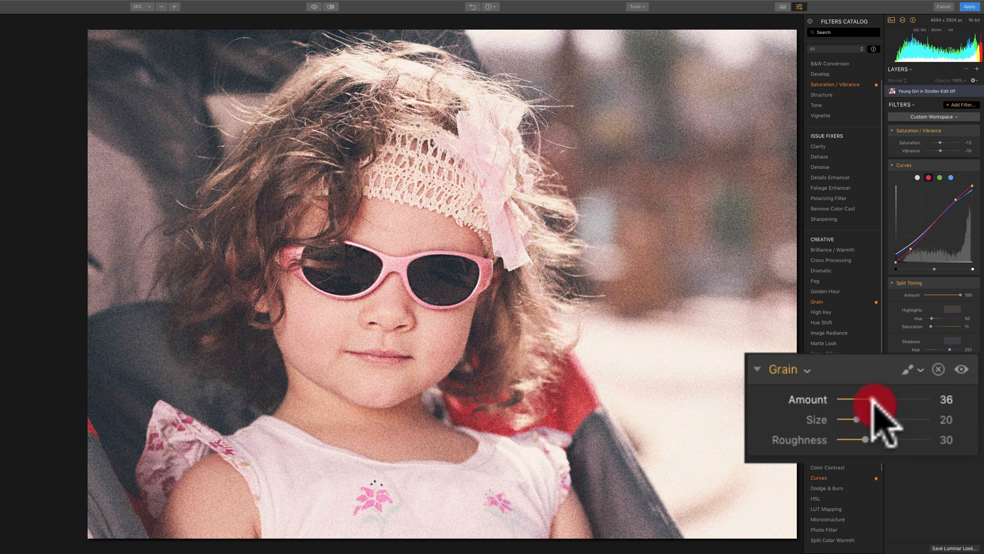
drag(875, 399, 853, 399)
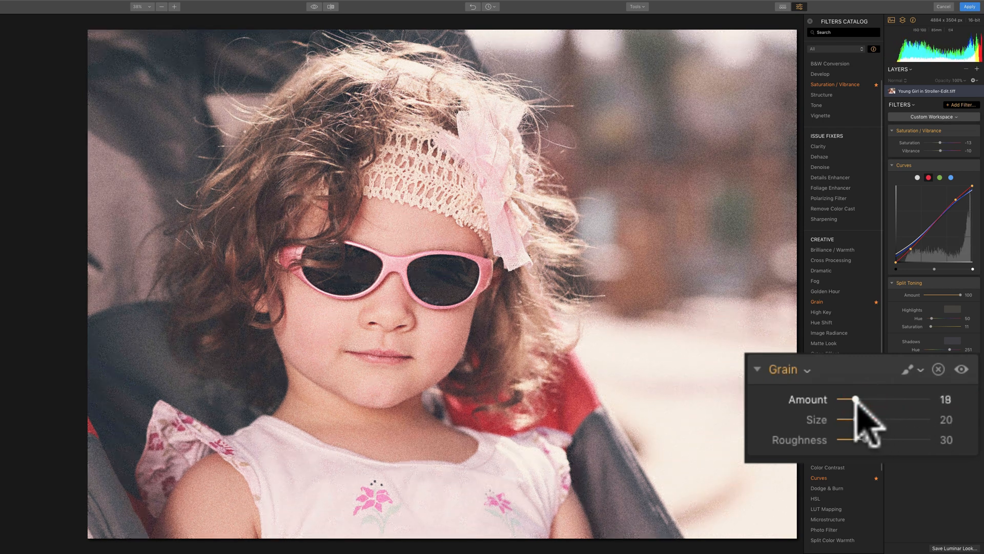
drag(861, 400, 849, 399)
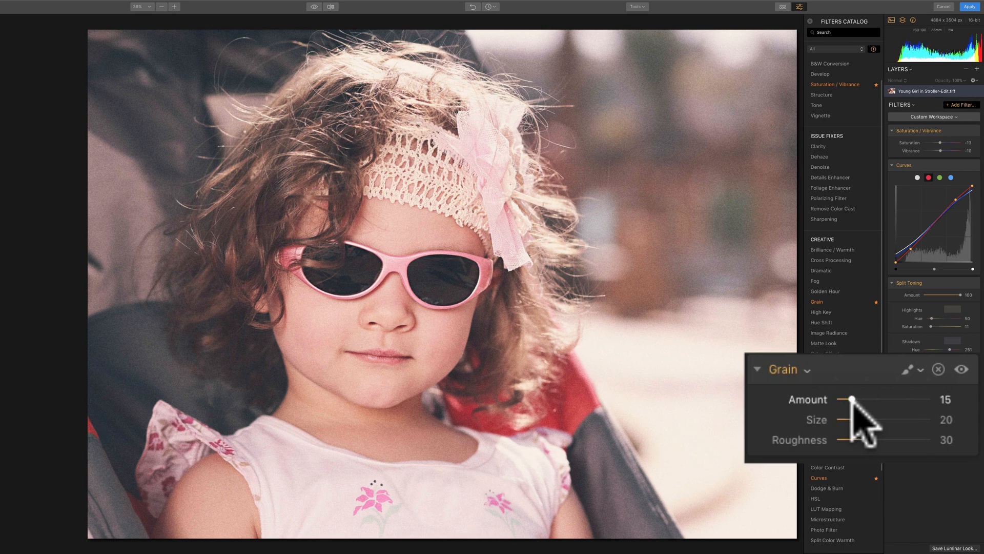
click(856, 419)
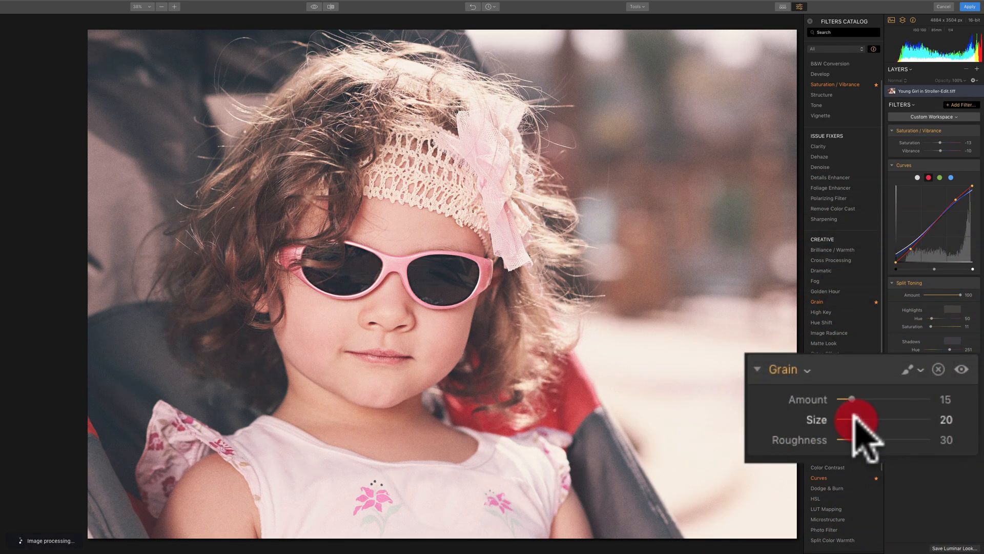
drag(860, 418, 878, 419)
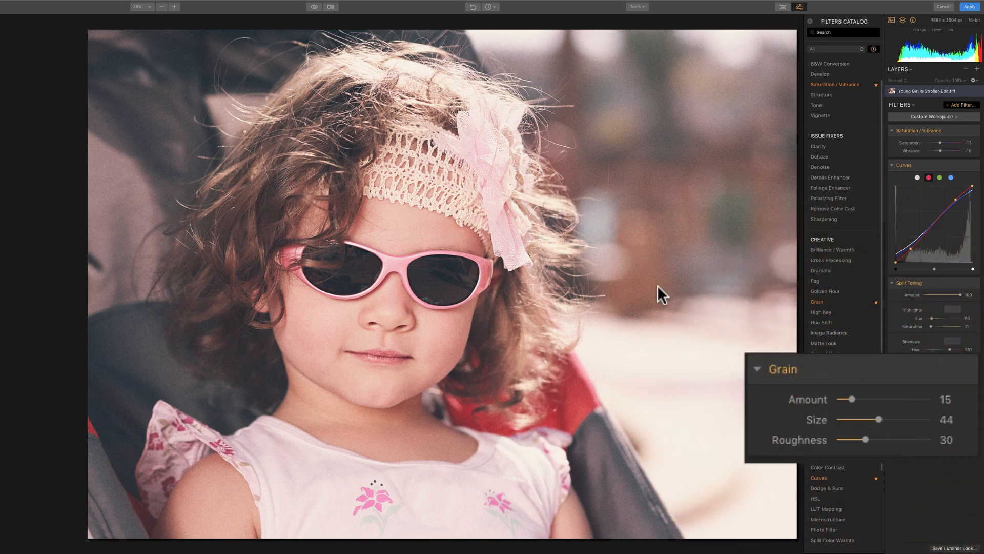
mouse_move(656, 271)
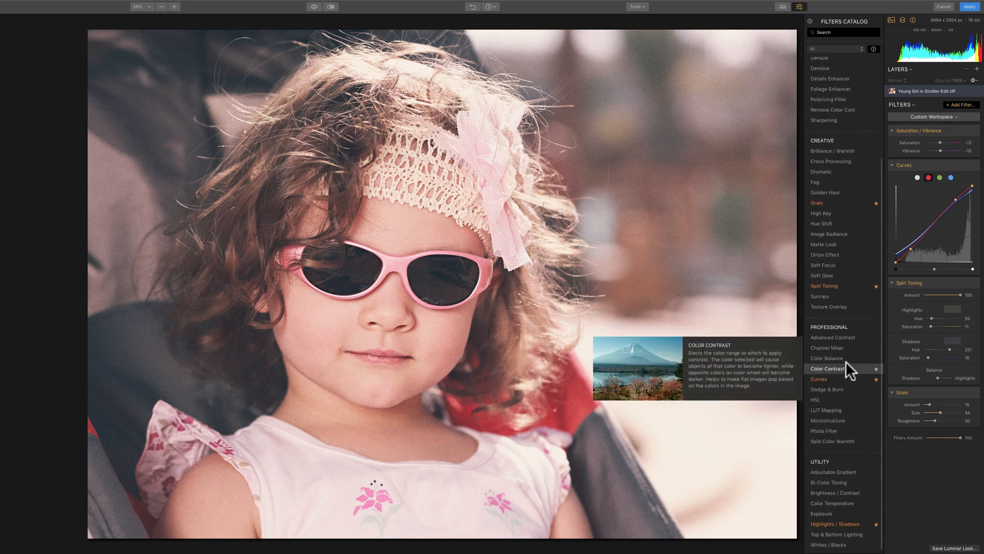
mouse_move(835, 523)
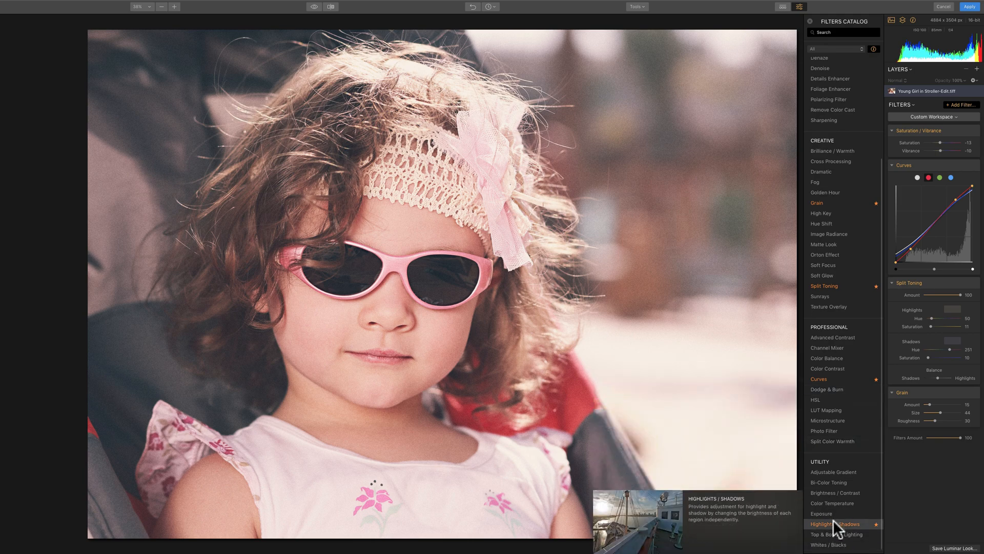
Step: Add Highlights / Shadows and raise Highlights to about 34, leaving shadows at 0
click(836, 524)
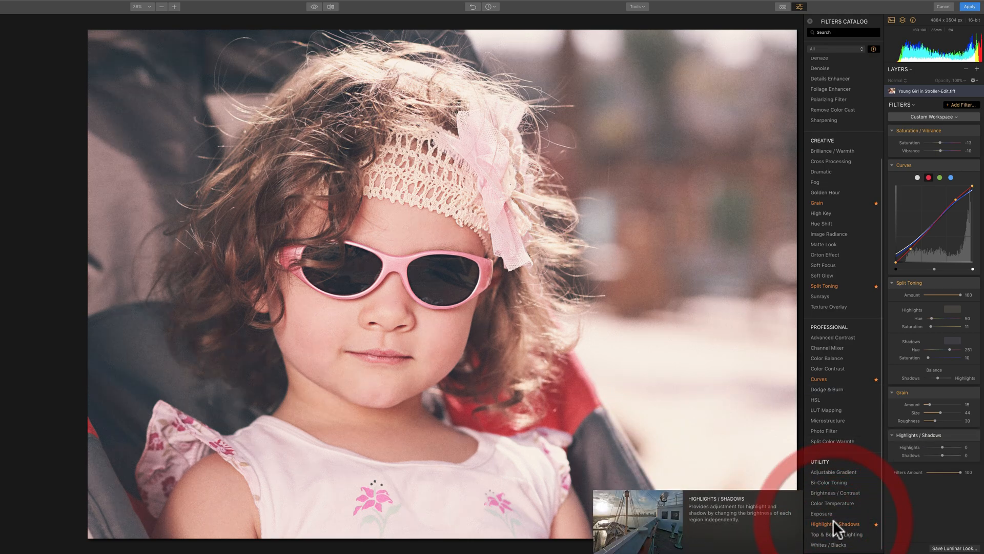
click(835, 523)
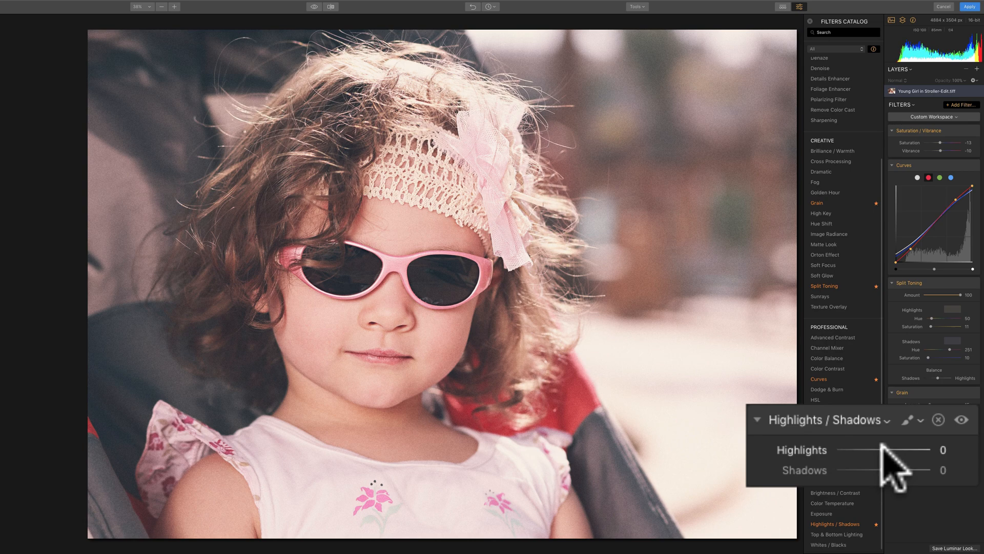
drag(872, 450, 899, 450)
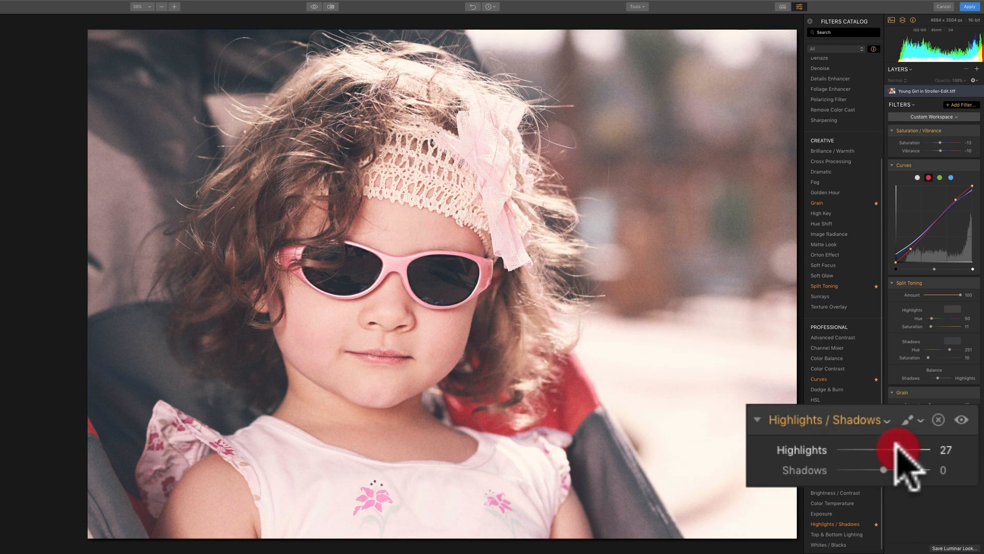
drag(899, 450, 916, 450)
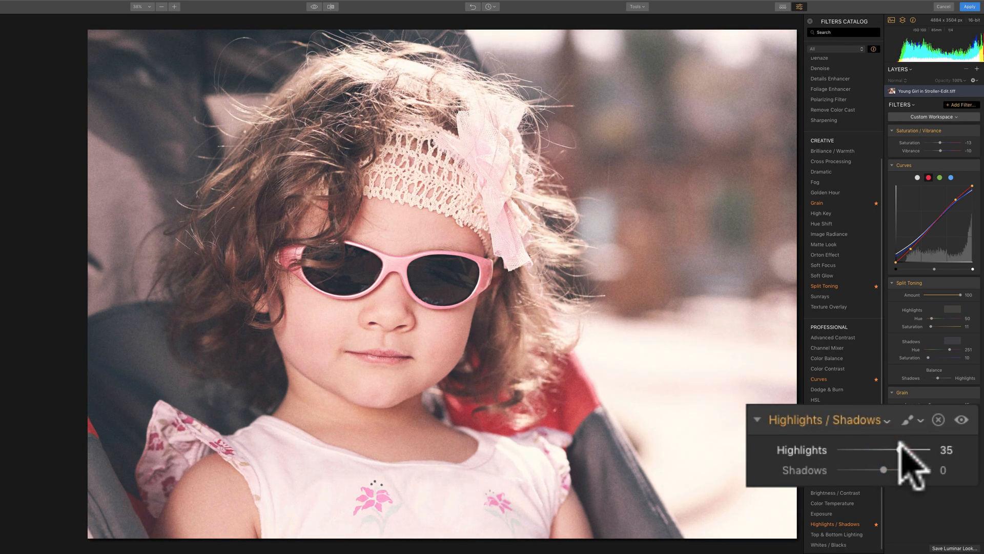
drag(907, 449, 902, 449)
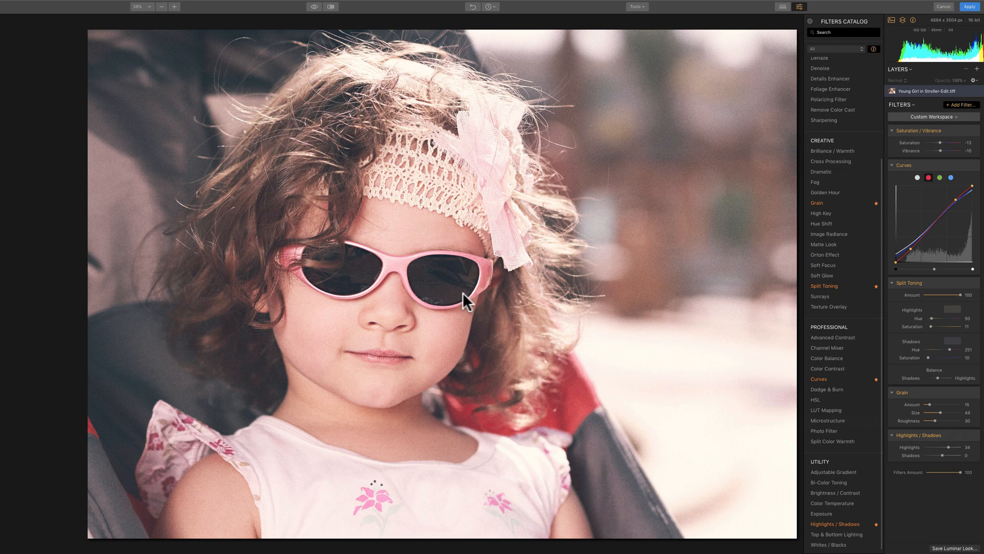
mouse_move(382, 380)
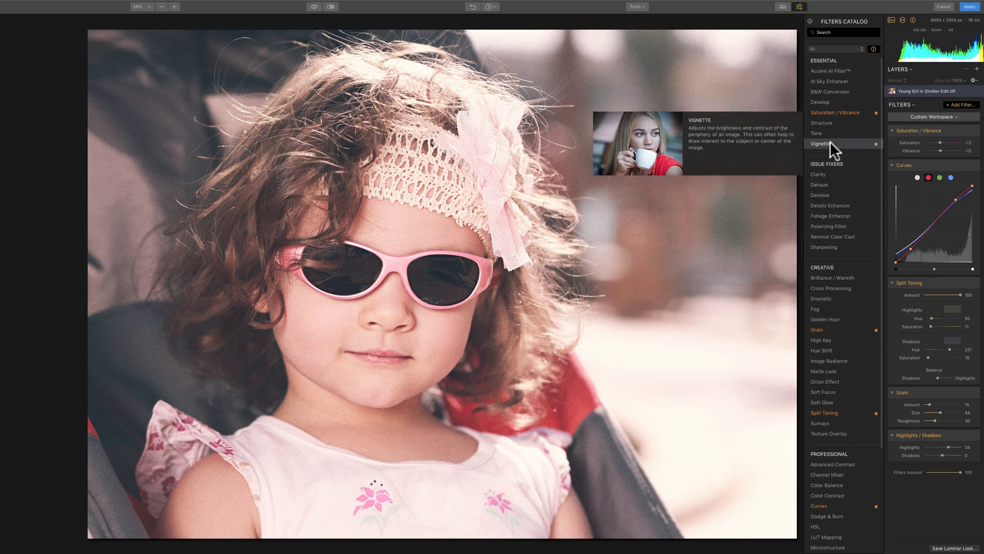
Step: Add a Vignette with amount -63, size 41 and inner light about 13
click(822, 143)
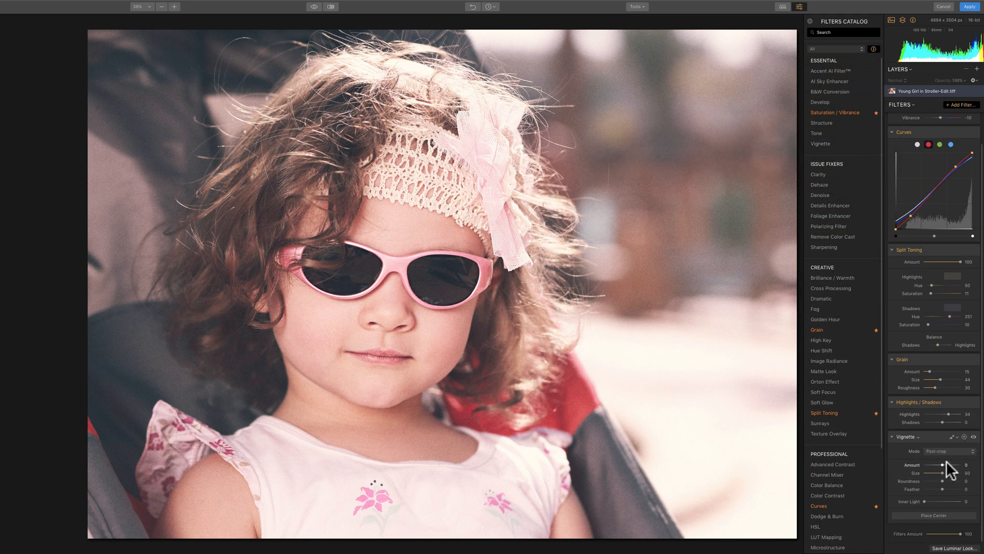
drag(943, 465, 875, 404)
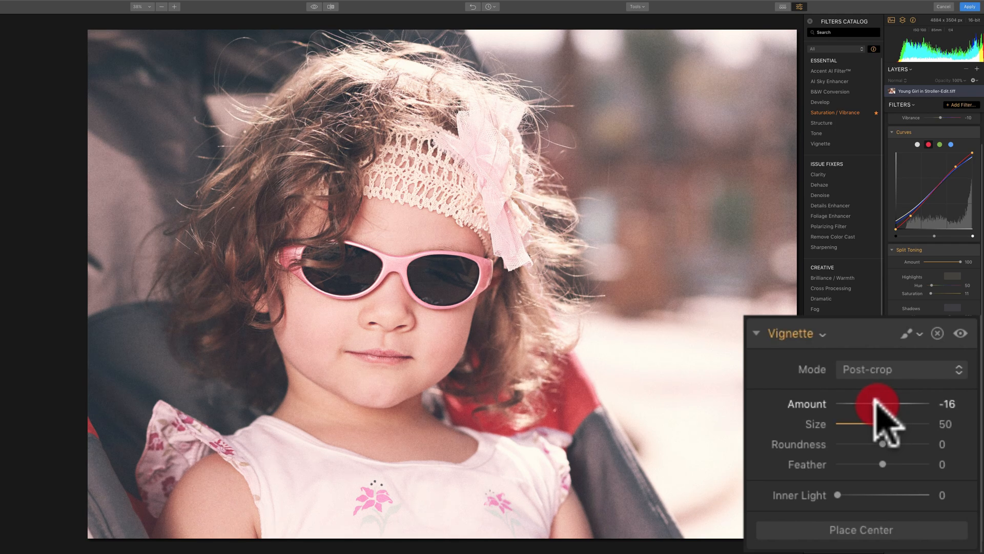
drag(878, 405, 847, 407)
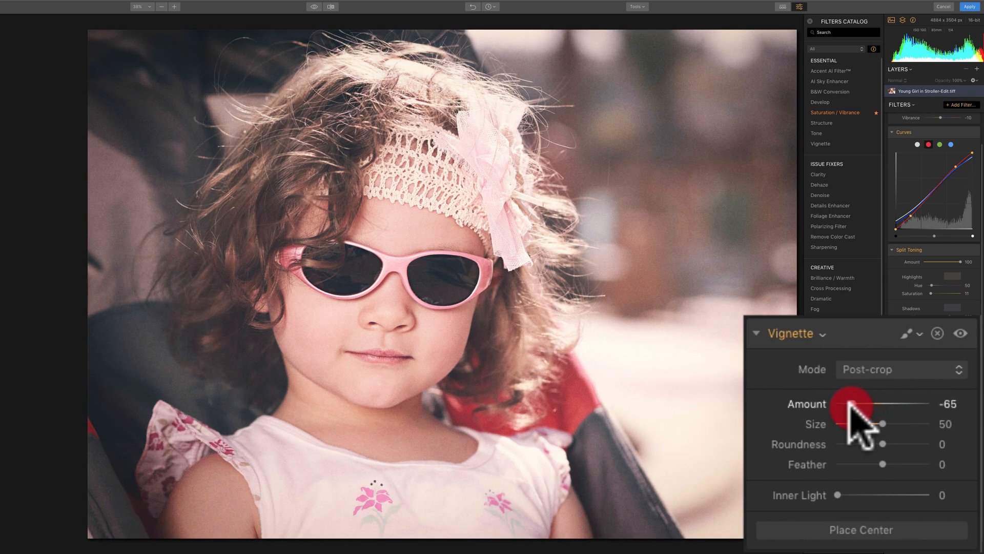
drag(850, 404, 866, 405)
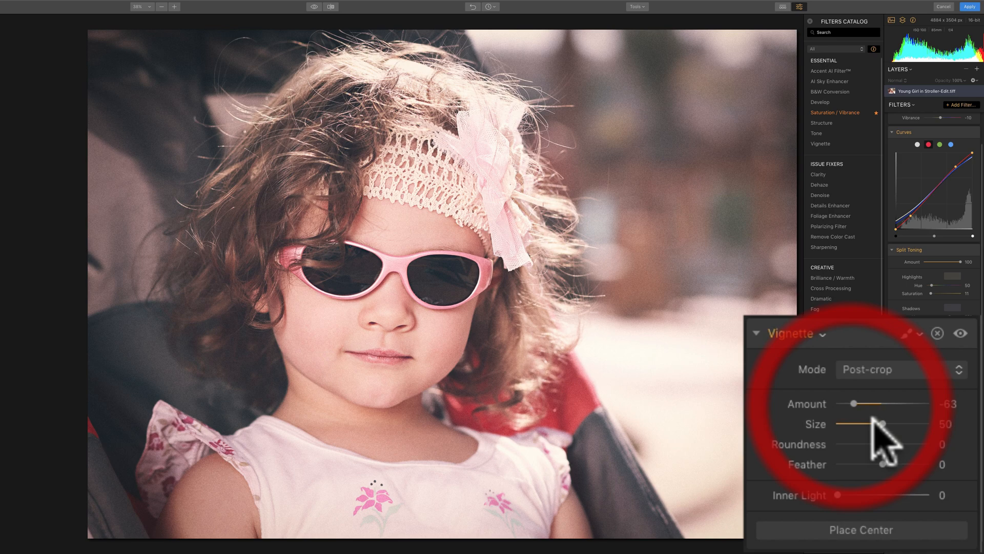
drag(880, 424, 865, 424)
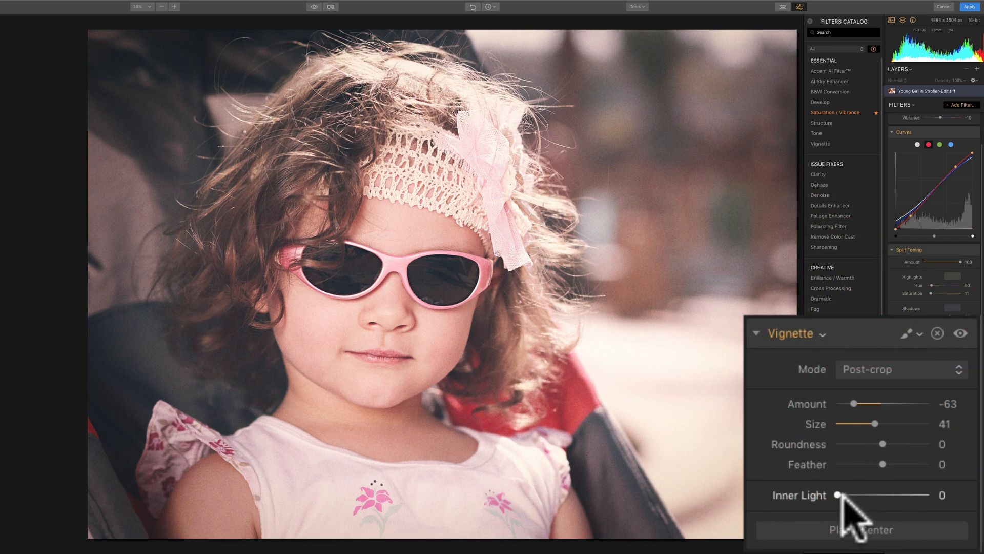
drag(839, 494, 852, 494)
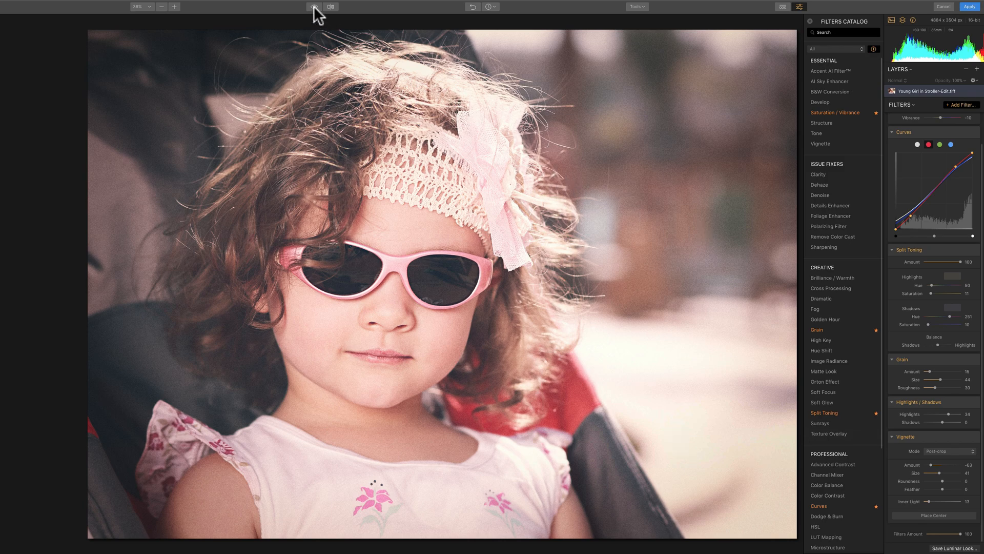
click(313, 6)
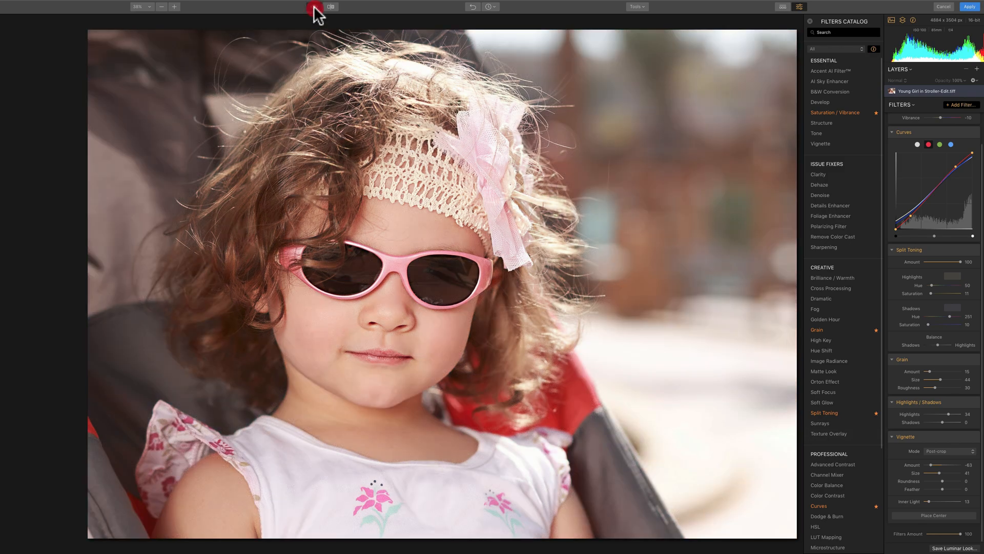
click(313, 6)
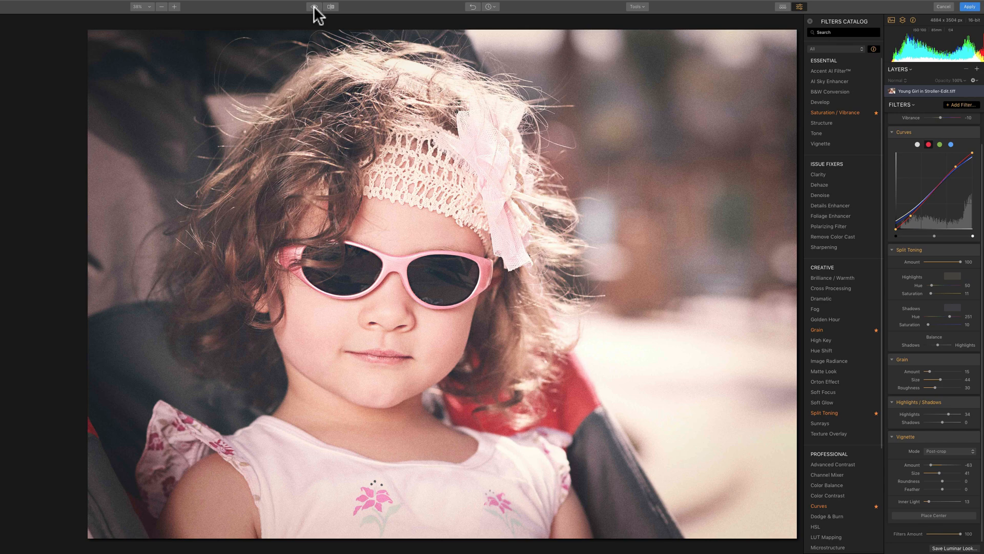
click(314, 6)
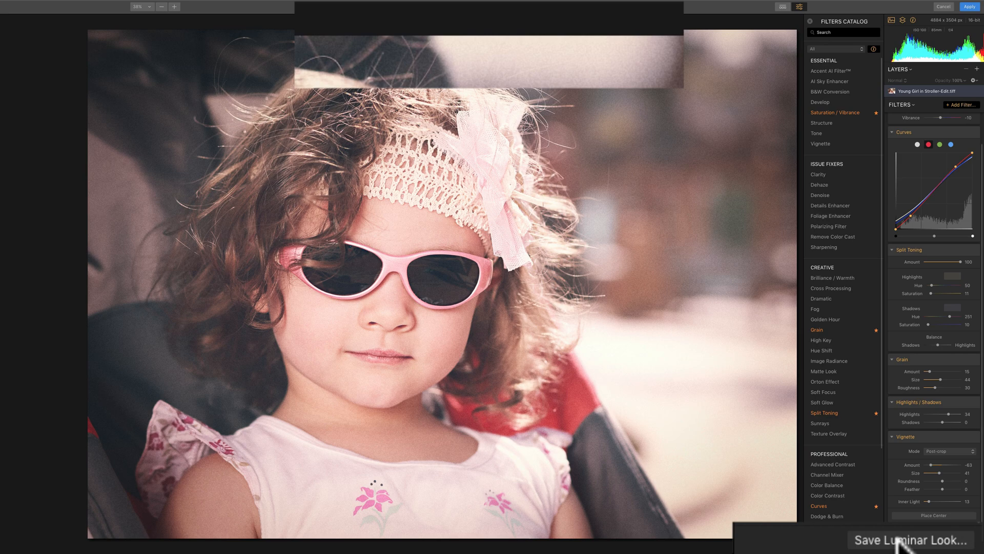
Step: Save the edit as a new Luminar Look named 'Vintage Film Look'
click(917, 540)
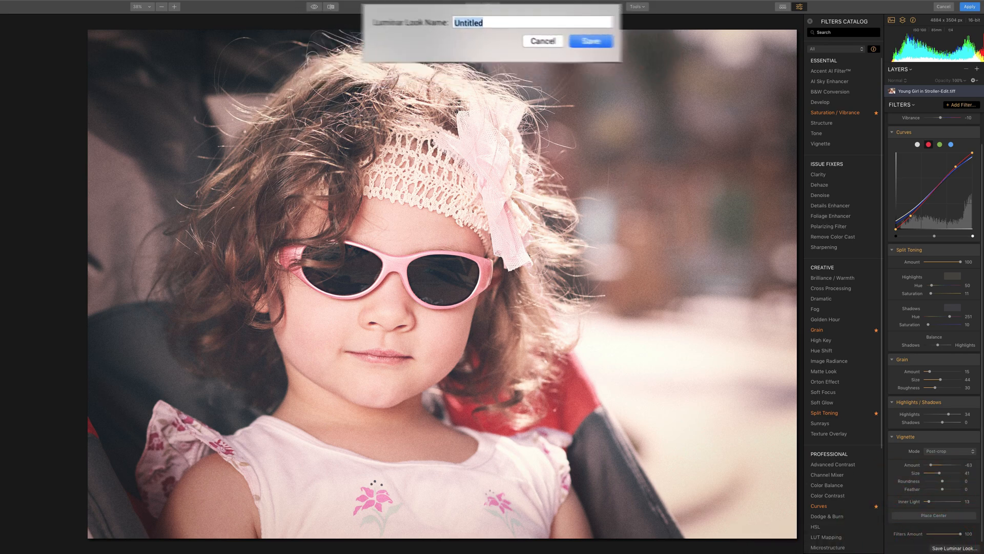
text(Vint)
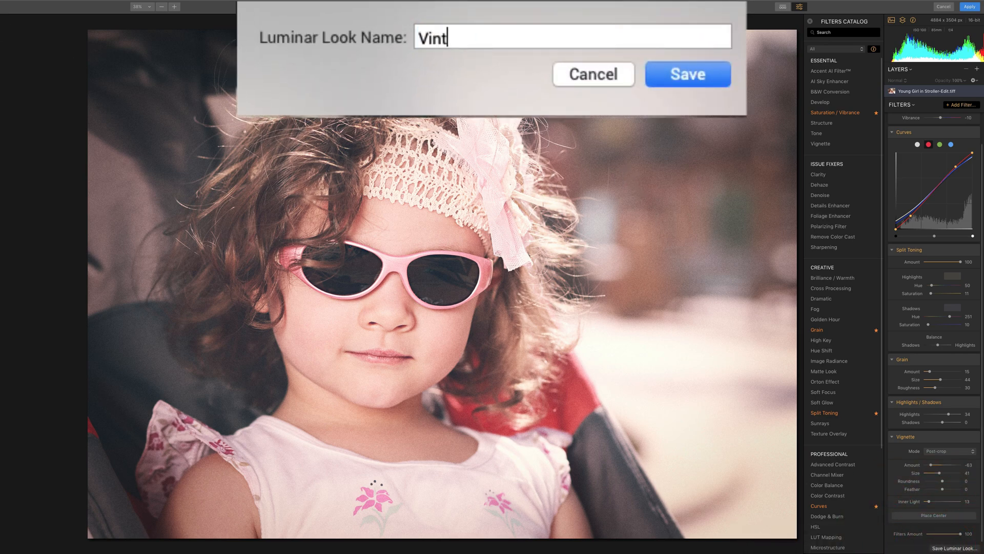
text(age Film)
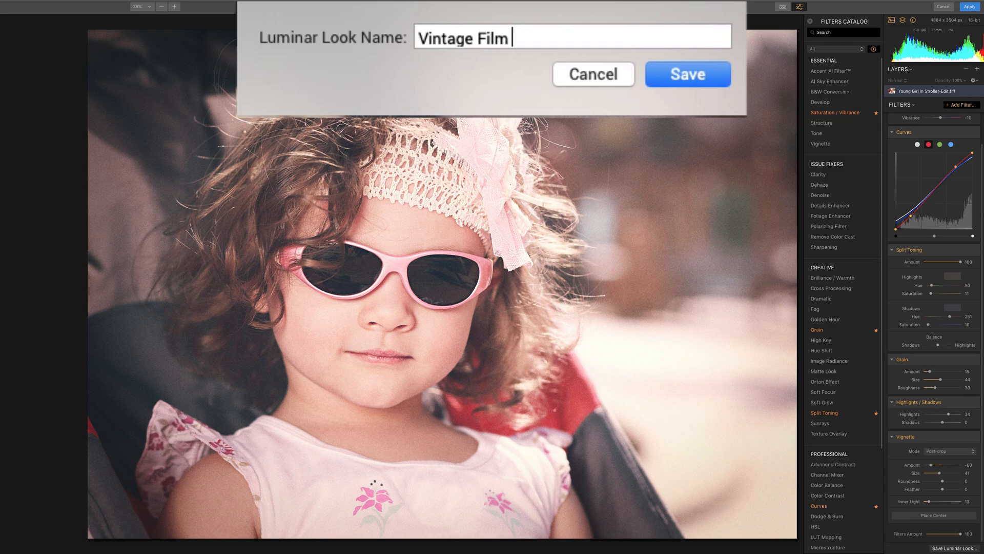
text(Look)
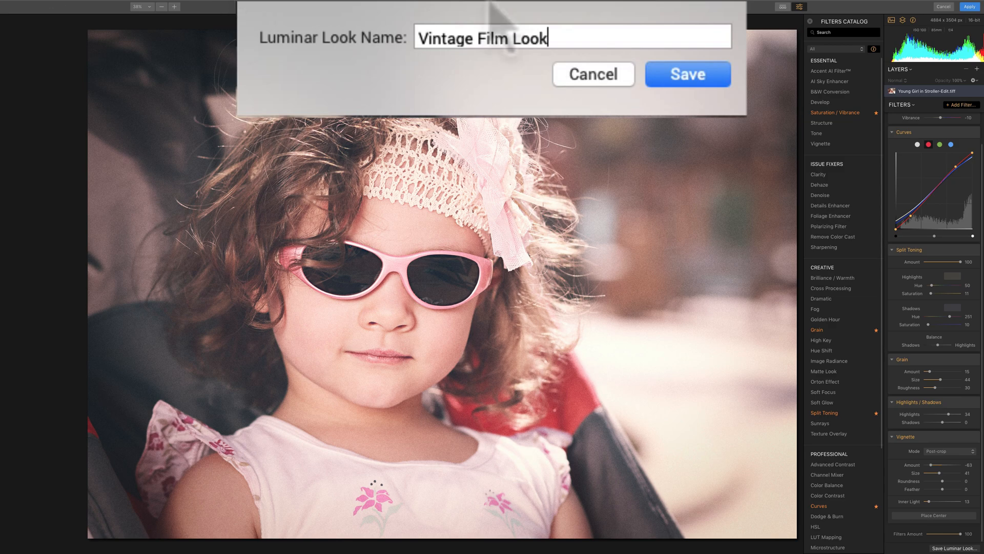
click(687, 73)
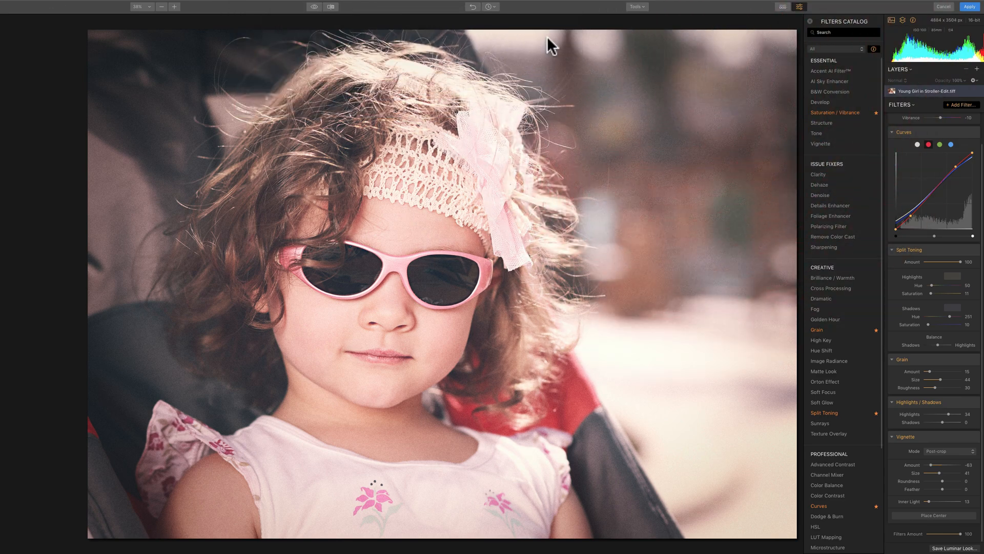